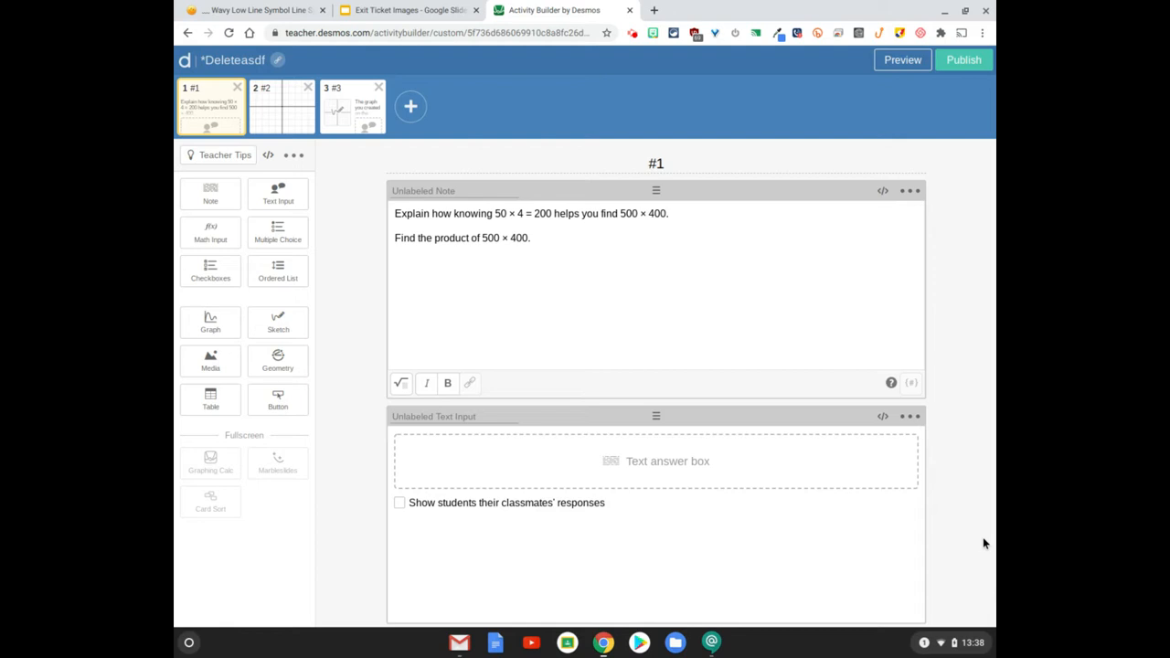
Step: Preview screen 1 as a student and mock up 'Explain:' and 'Product:' in the answer box
{"action": "left_click", "coordinate": [537, 221]}
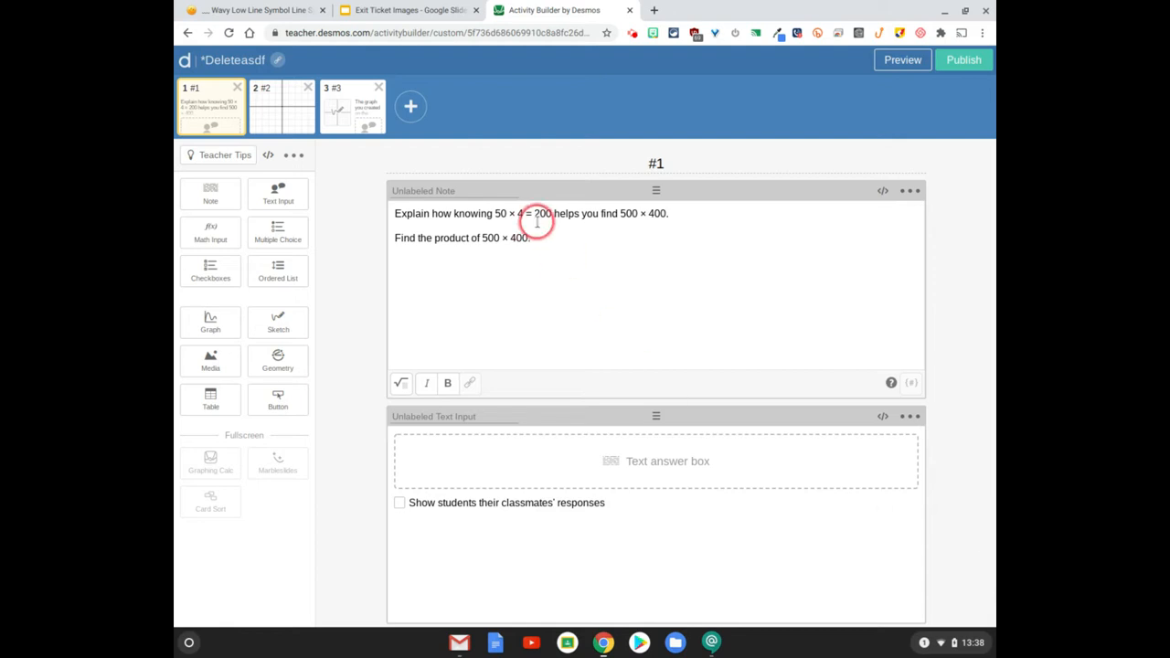
{"action": "mouse_move", "coordinate": [516, 248]}
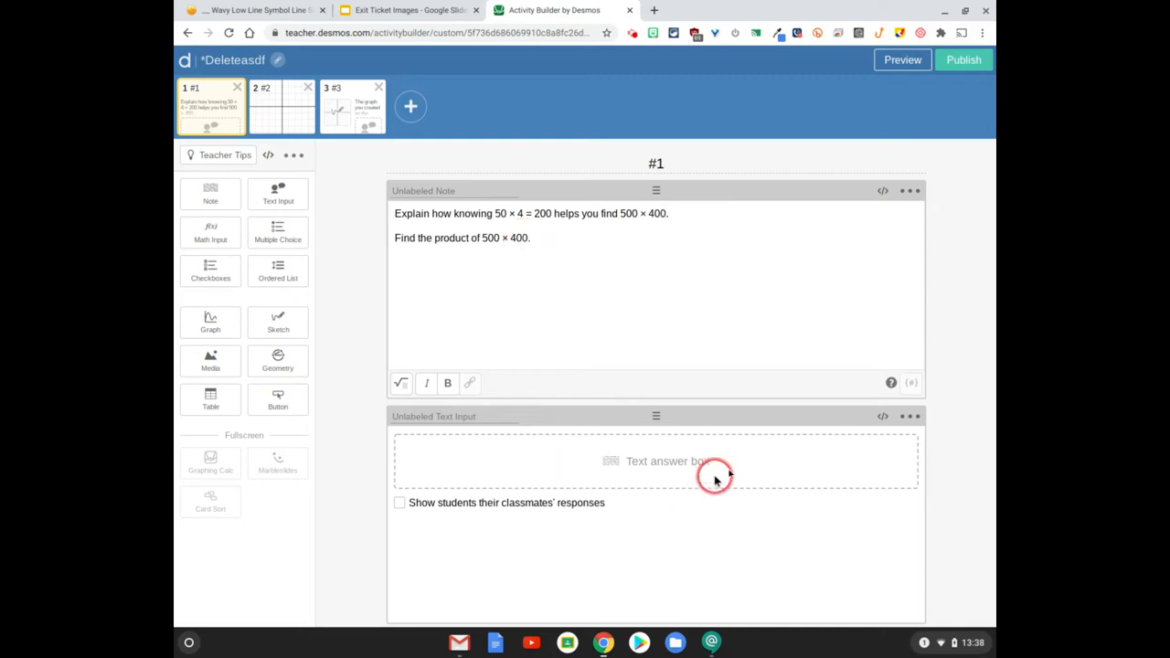
{"action": "left_click", "coordinate": [901, 58]}
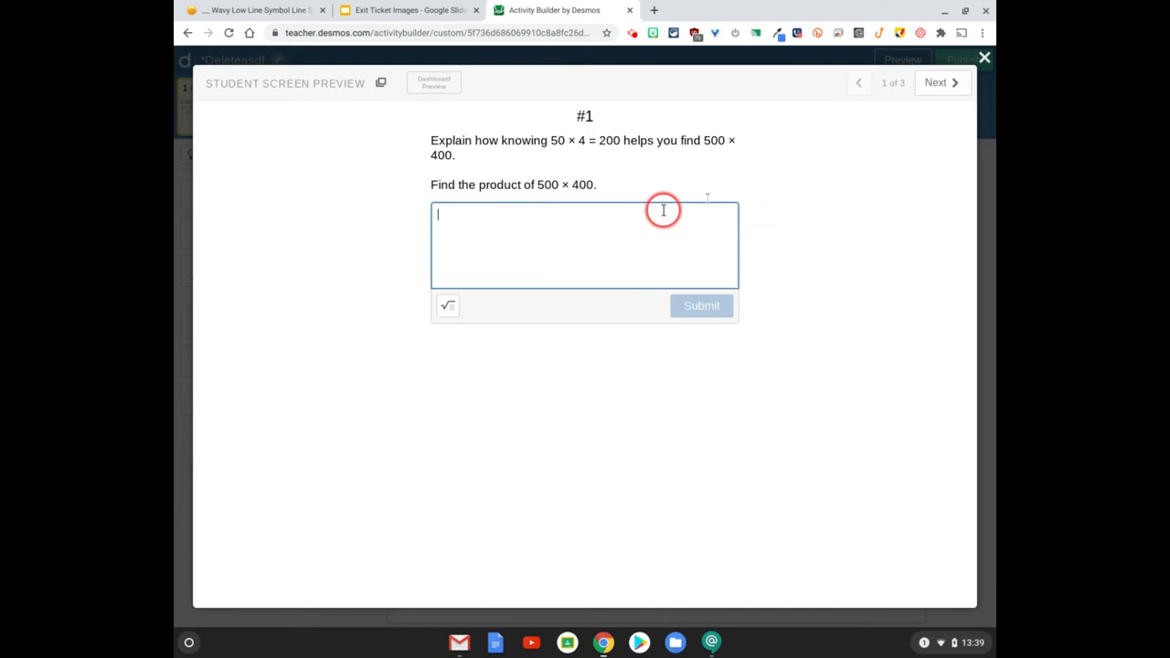
{"action": "mouse_move", "coordinate": [984, 57]}
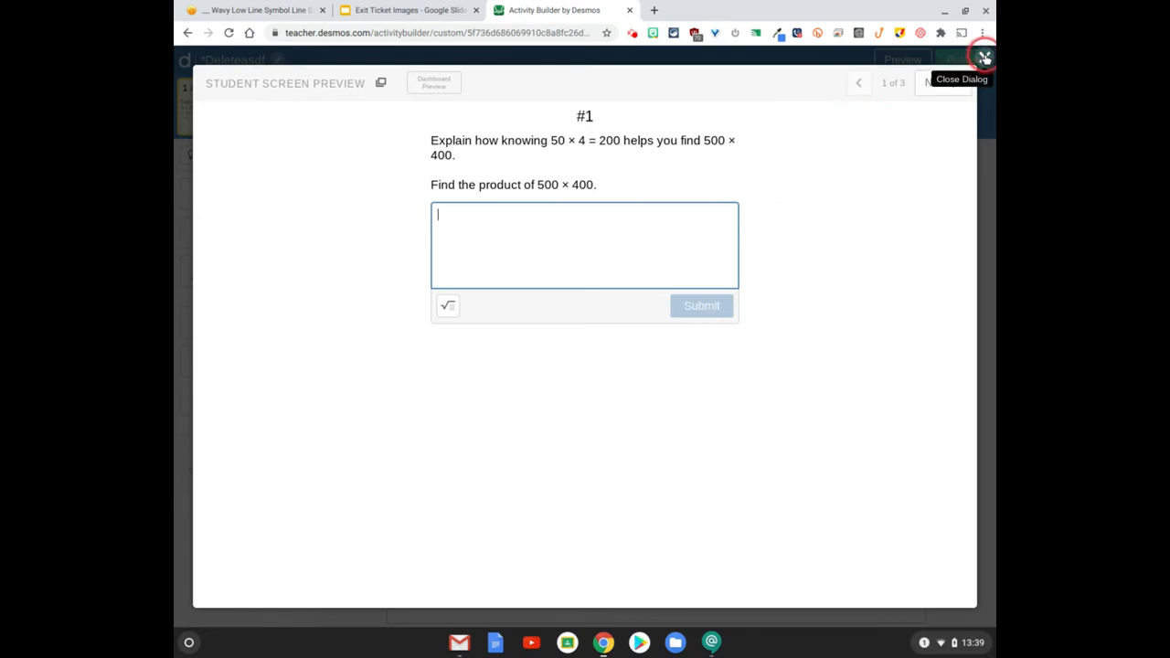
{"action": "type", "text": "Explain:"}
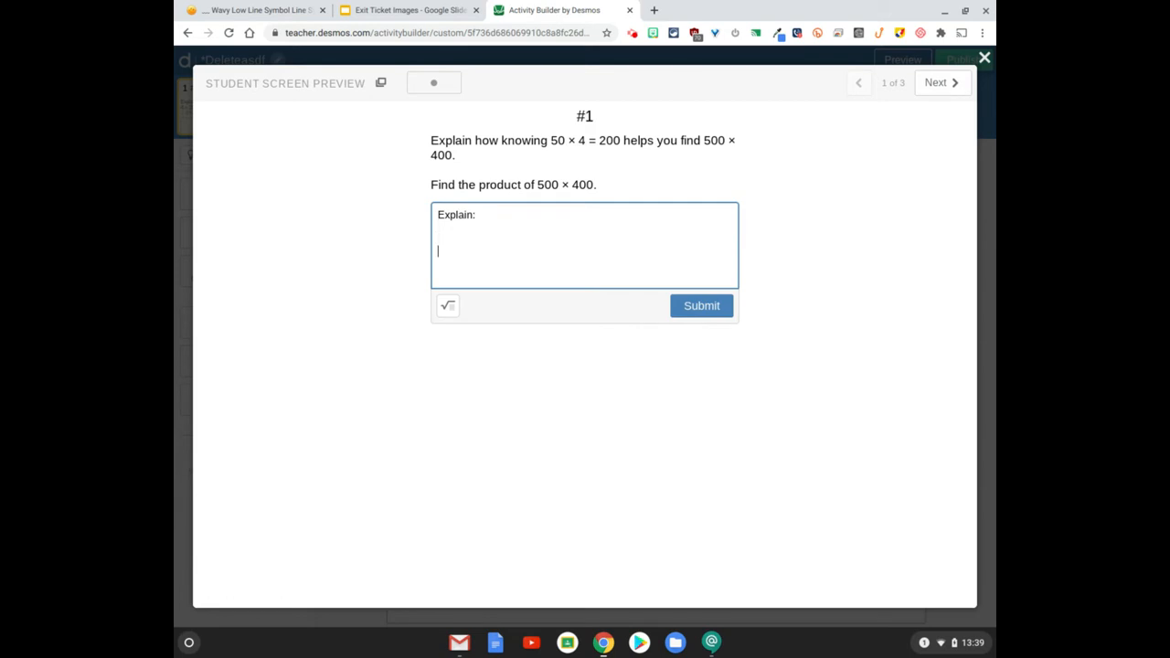
{"action": "type", "text": "Product:"}
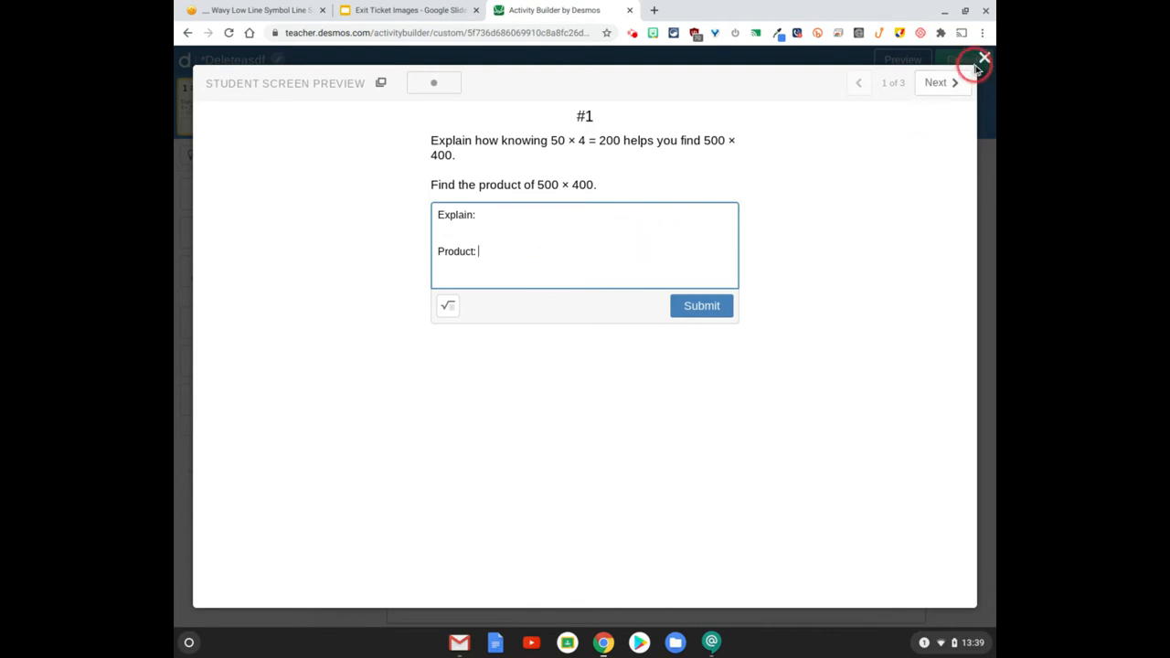
Step: Give the answer box a computation layer script with initialText containing 'Explain:' and 'Product:' lines
{"action": "left_click", "coordinate": [984, 57]}
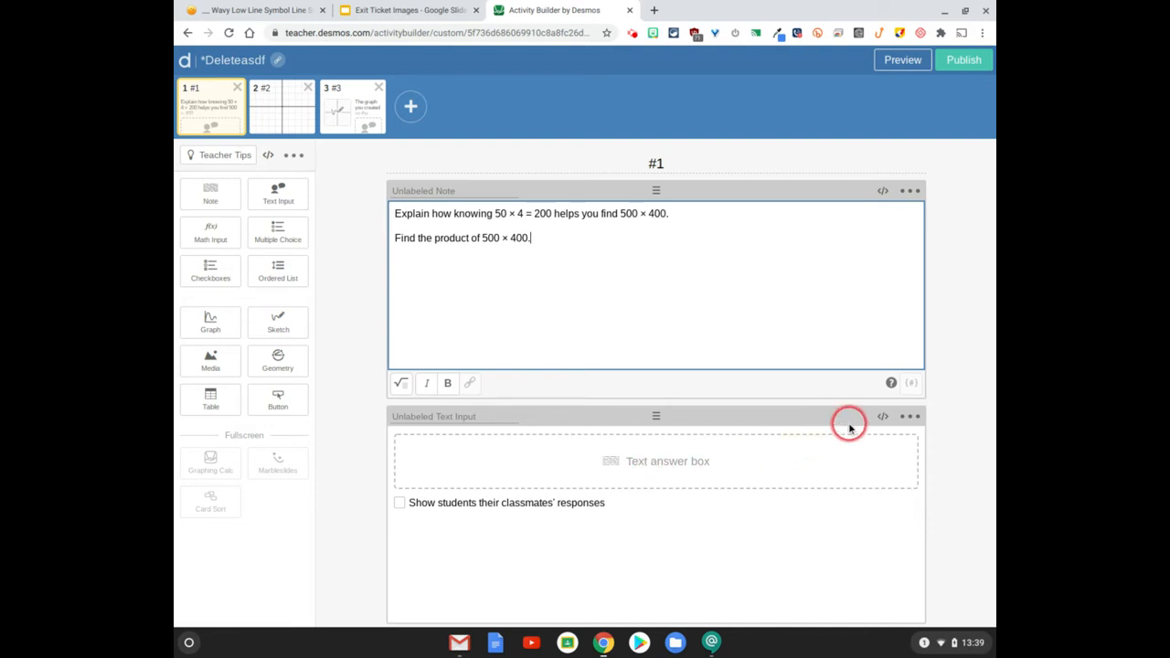
{"action": "mouse_move", "coordinate": [881, 417]}
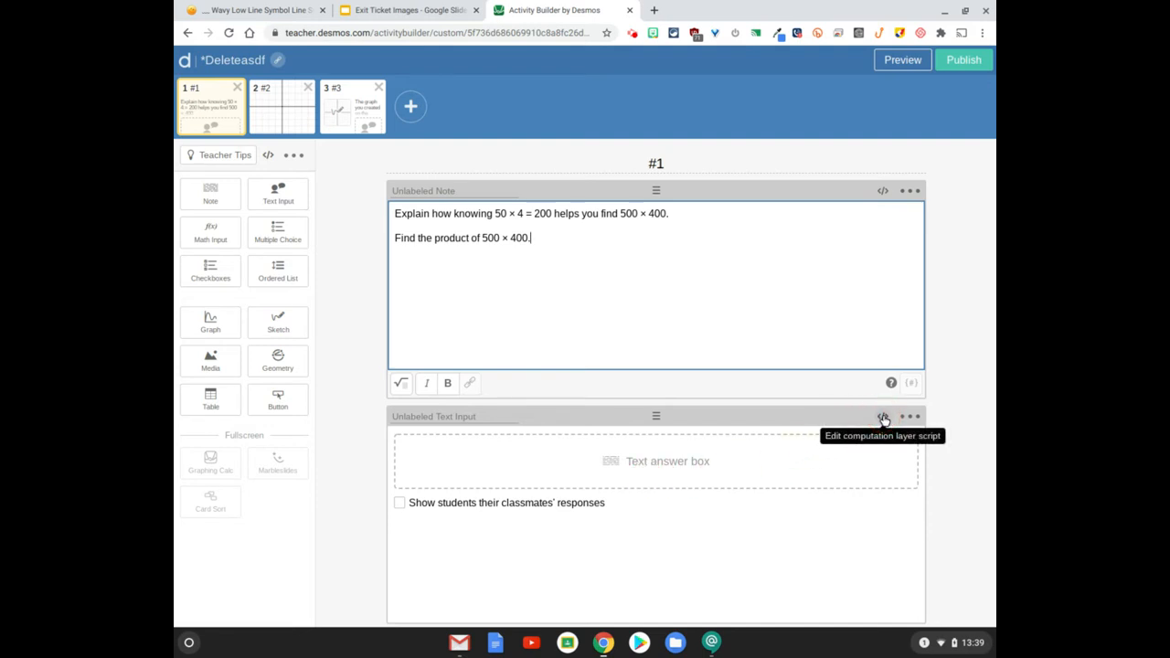
{"action": "left_click", "coordinate": [881, 417]}
{"action": "type", "text": "initialText:"}
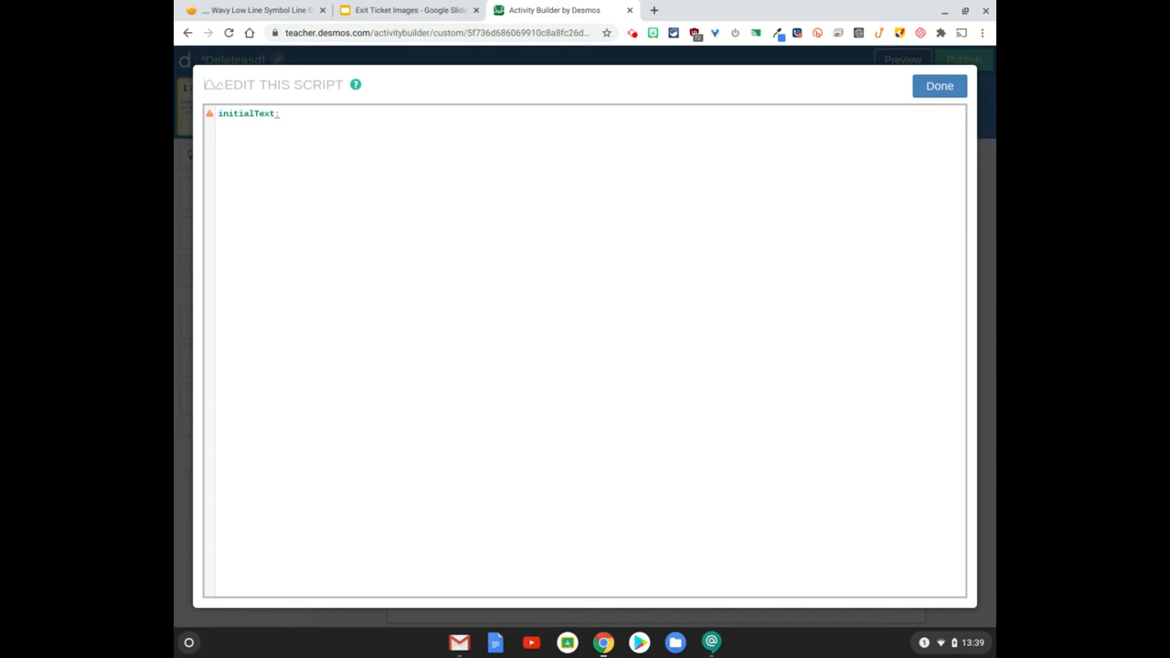
{"action": "type", "text": "\" \""}
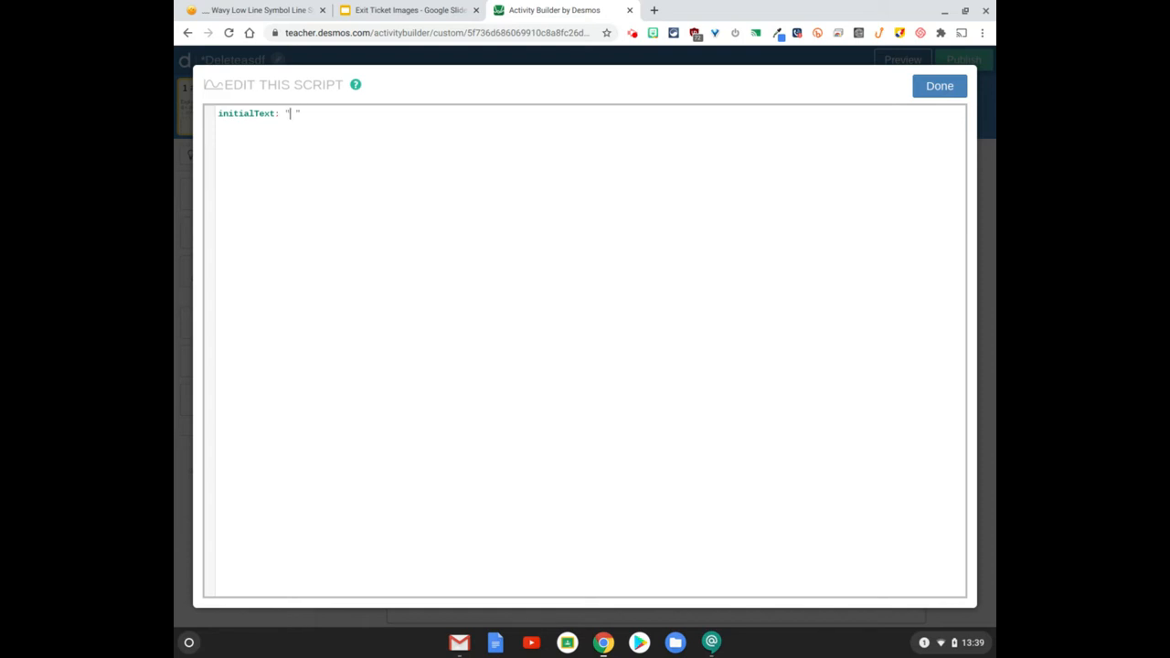
{"action": "type", "text": "\" \""}
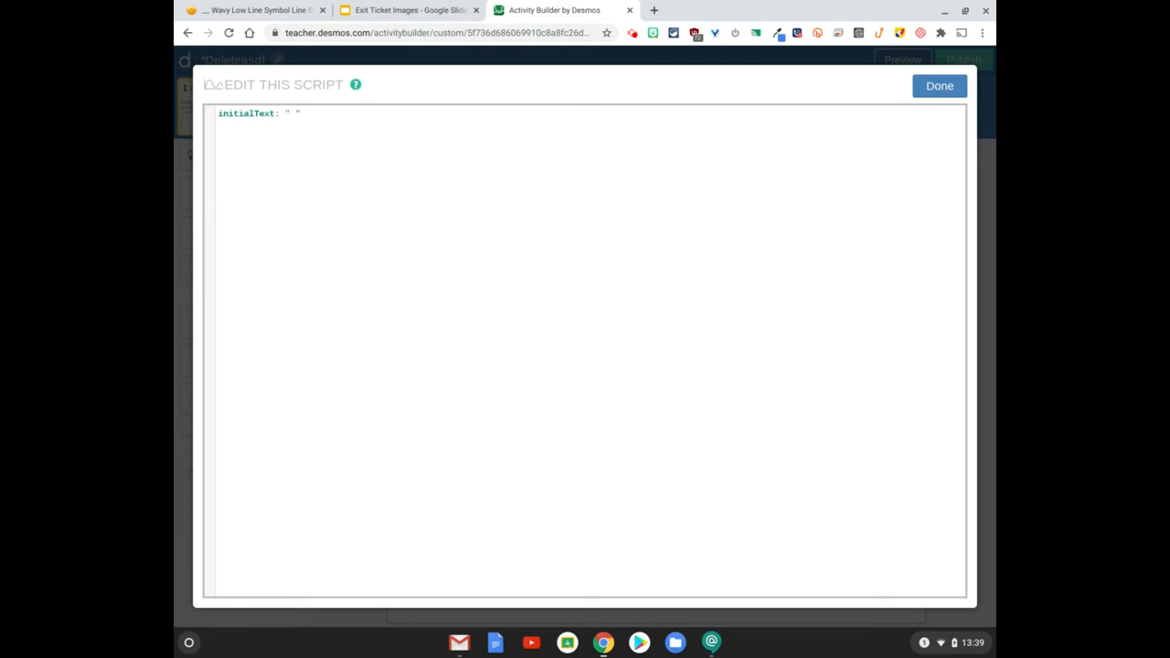
{"action": "type", "text": "Expla"}
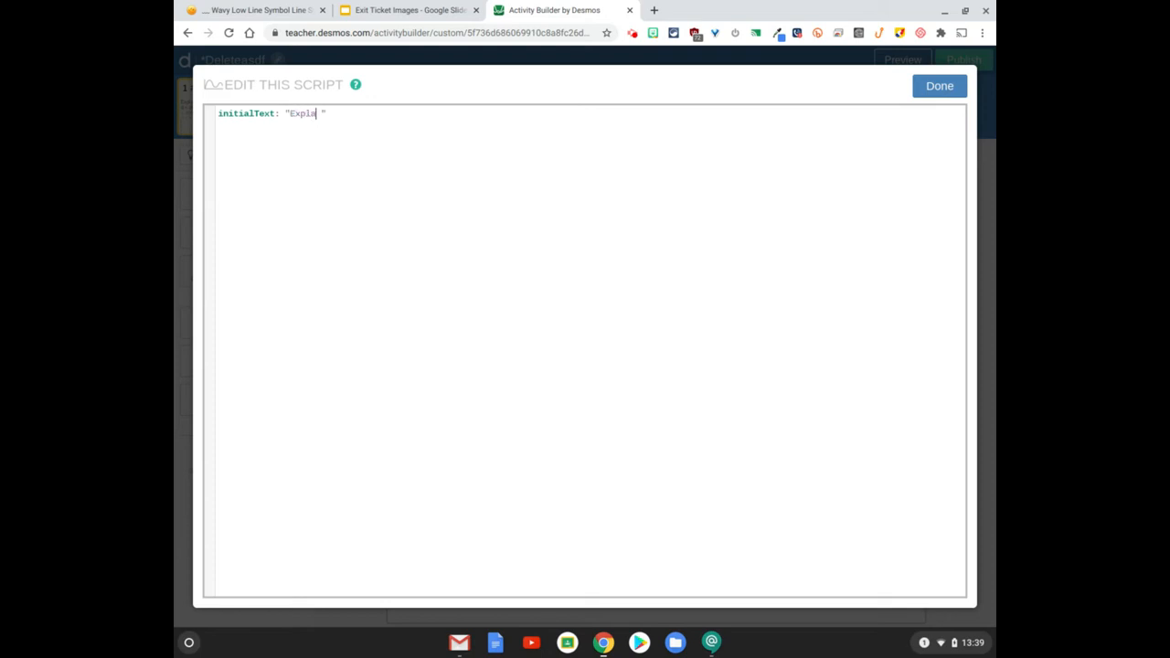
{"action": "type", "text": "in:"}
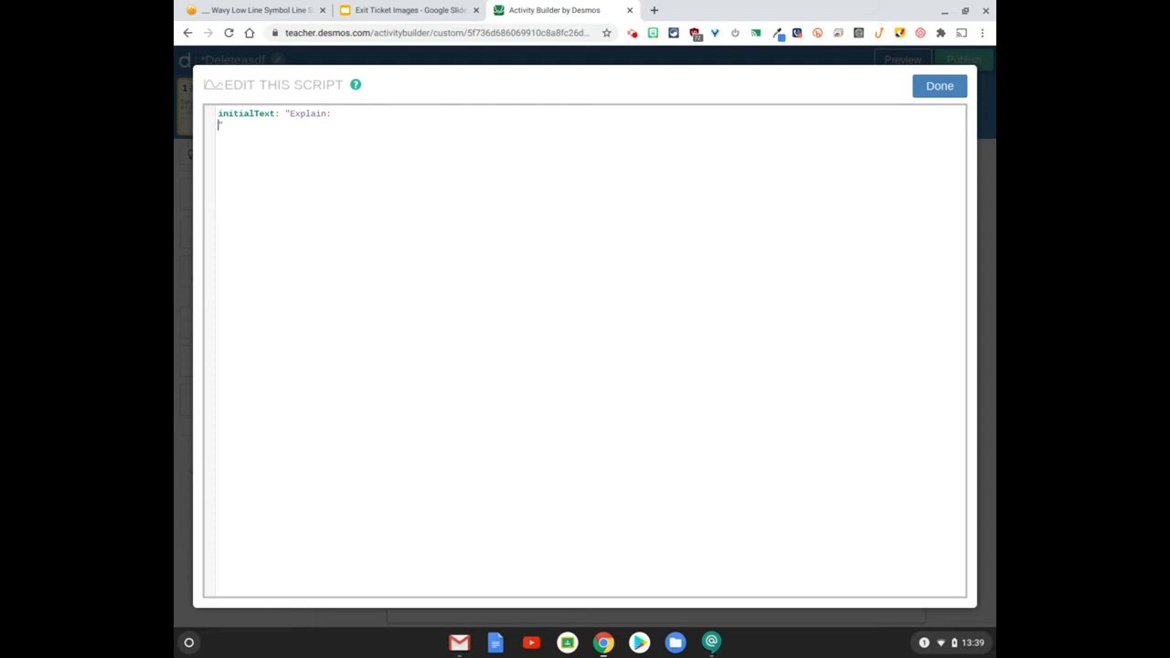
{"action": "type", "text": "Product:"}
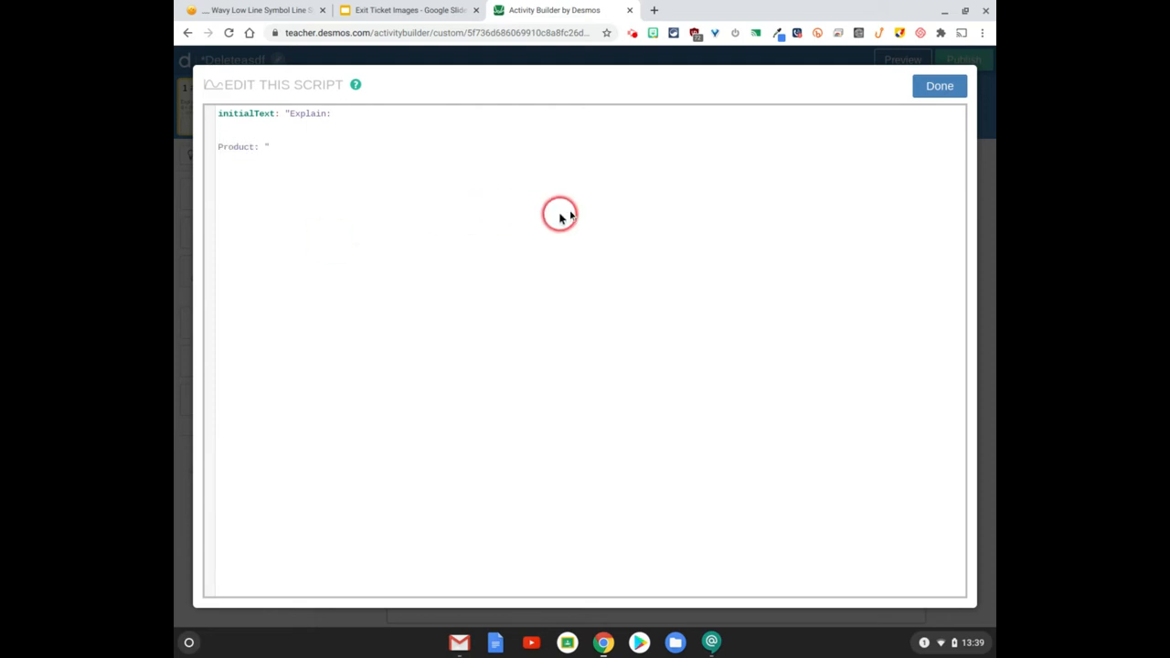
{"action": "mouse_move", "coordinate": [722, 86]}
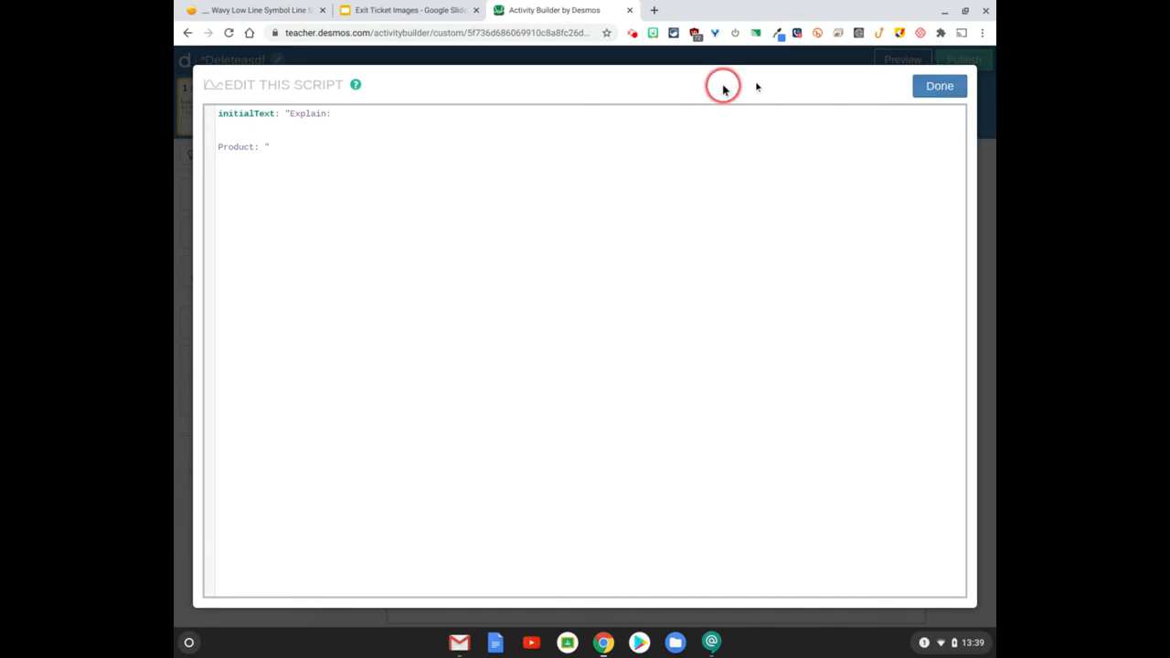
Step: Verify in the student preview that the answer box pre-fills 'Explain:' and 'Product:', entering test text after each
{"action": "left_click", "coordinate": [940, 86]}
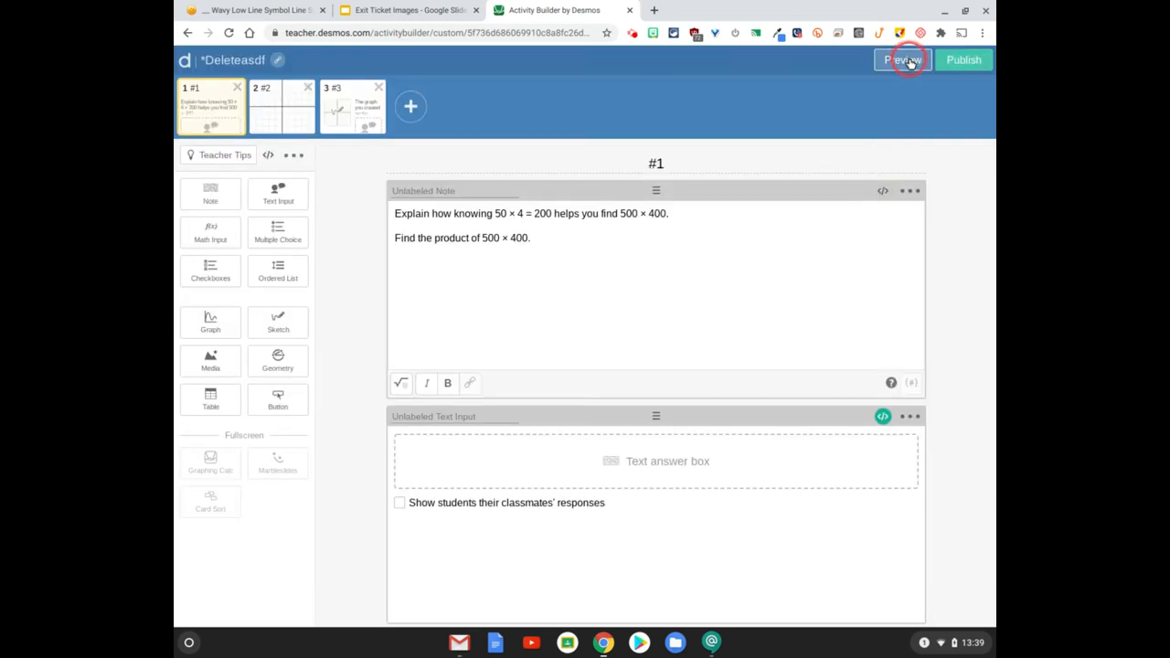
{"action": "left_click", "coordinate": [904, 58]}
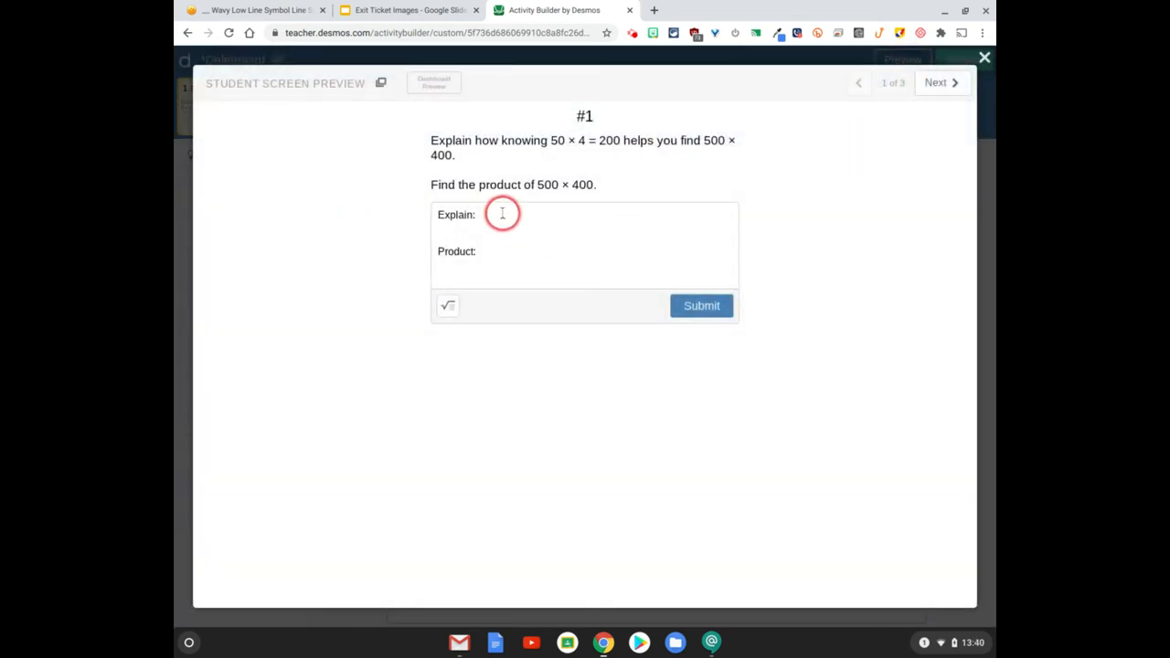
{"action": "type", "text": "asdfasdf"}
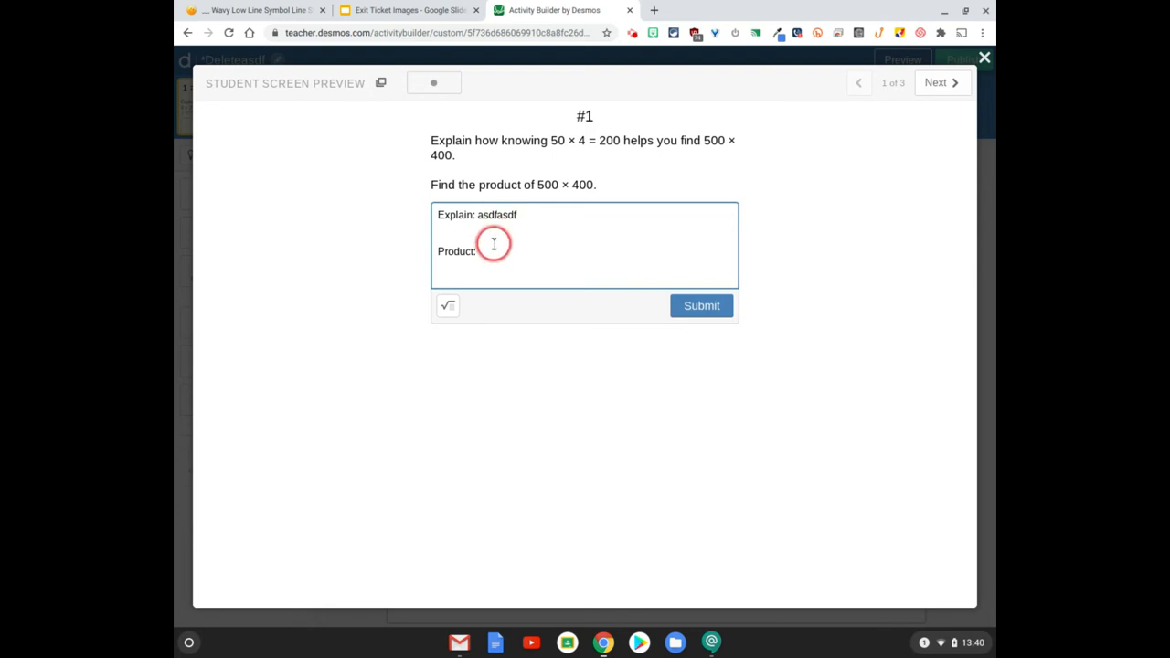
{"action": "type", "text": "sdfasdf"}
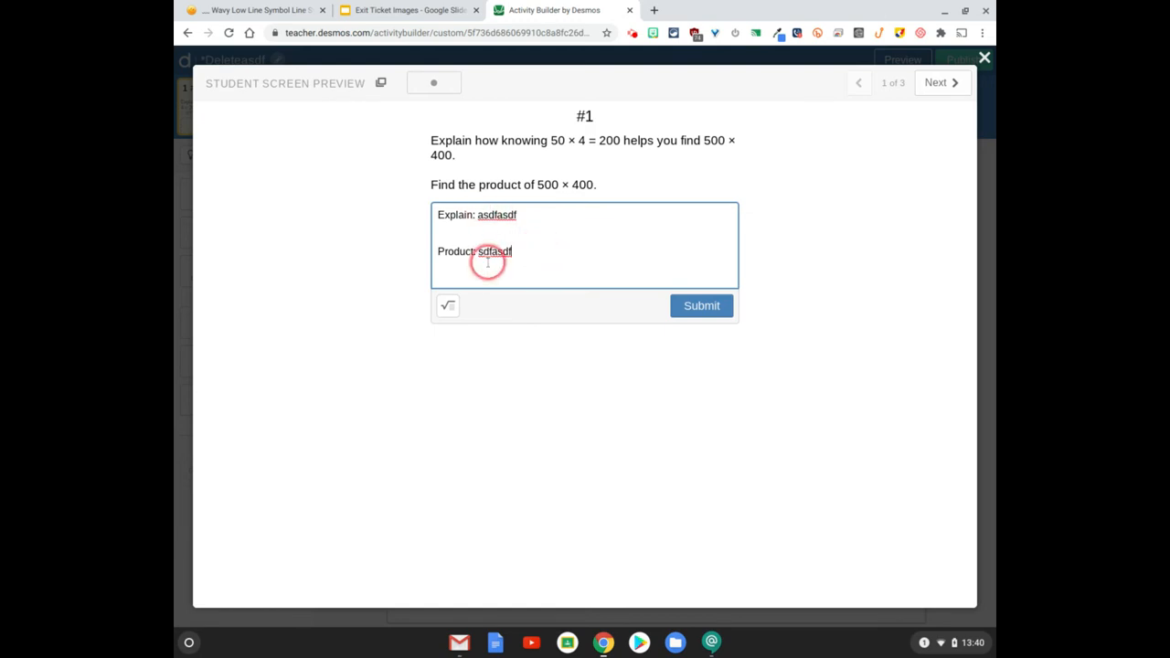
{"action": "left_click", "coordinate": [963, 58]}
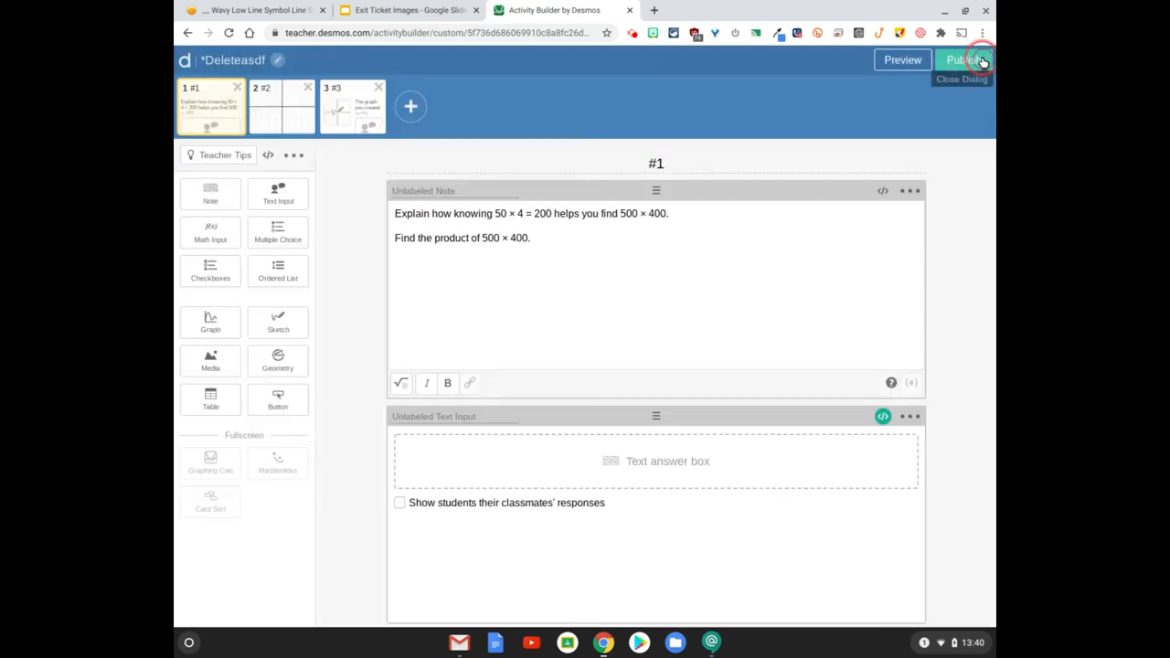
Step: Add a blank expression line under screen 2's note and a sketch component to screen 3
{"action": "left_click", "coordinate": [281, 106]}
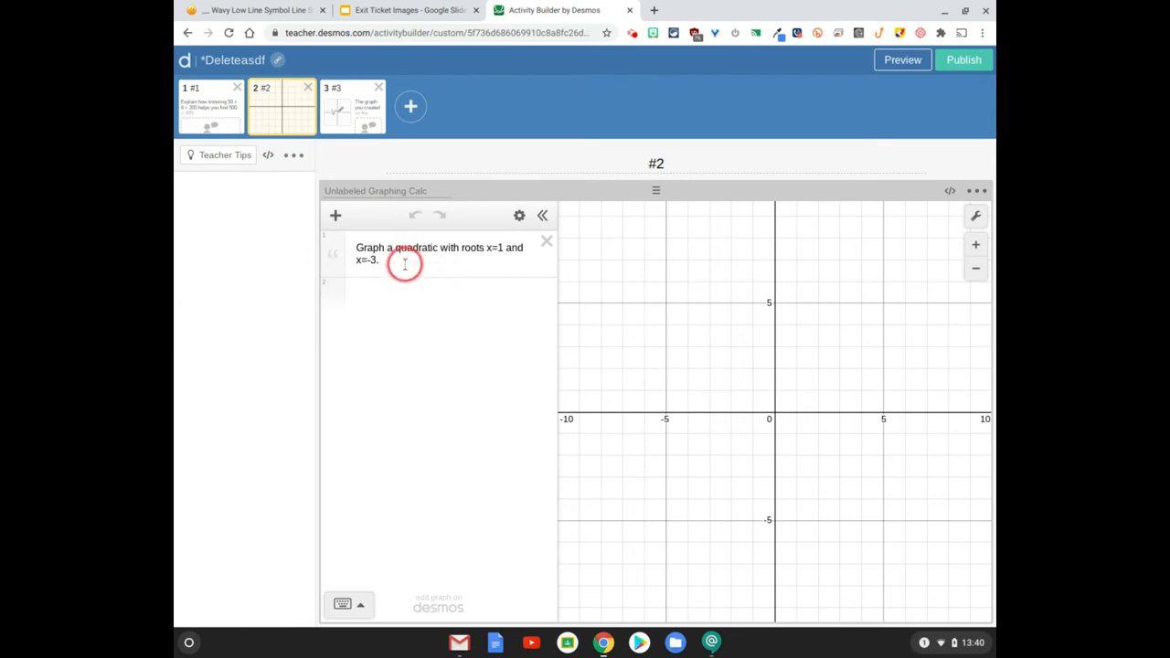
{"action": "left_click", "coordinate": [417, 309]}
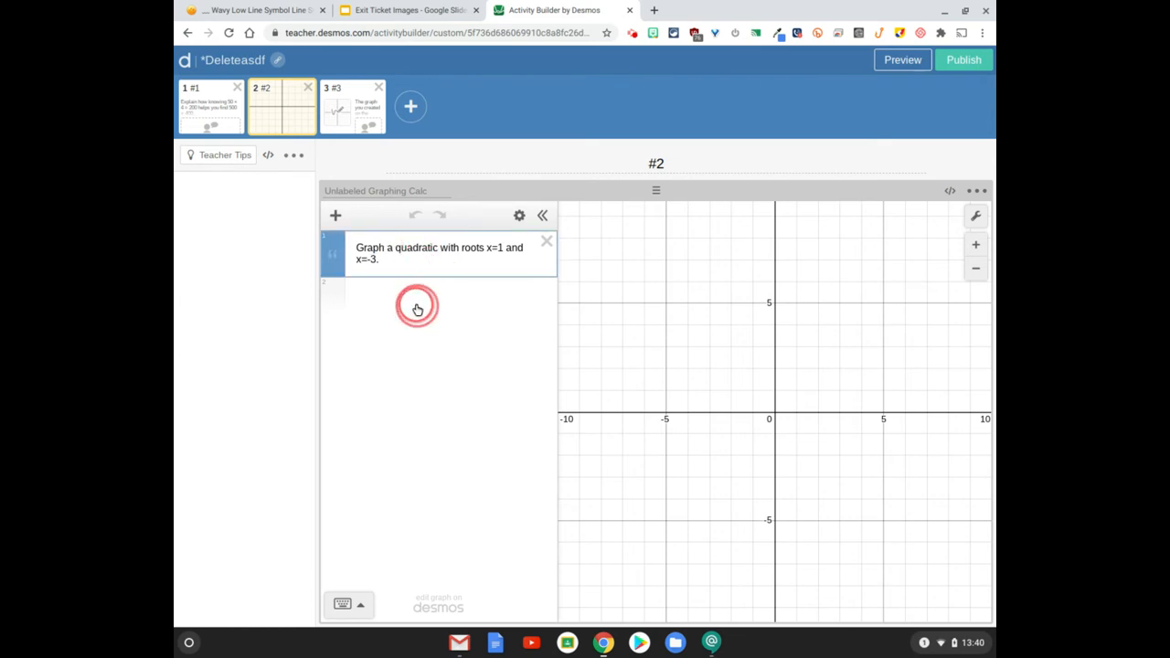
{"action": "left_click", "coordinate": [417, 307]}
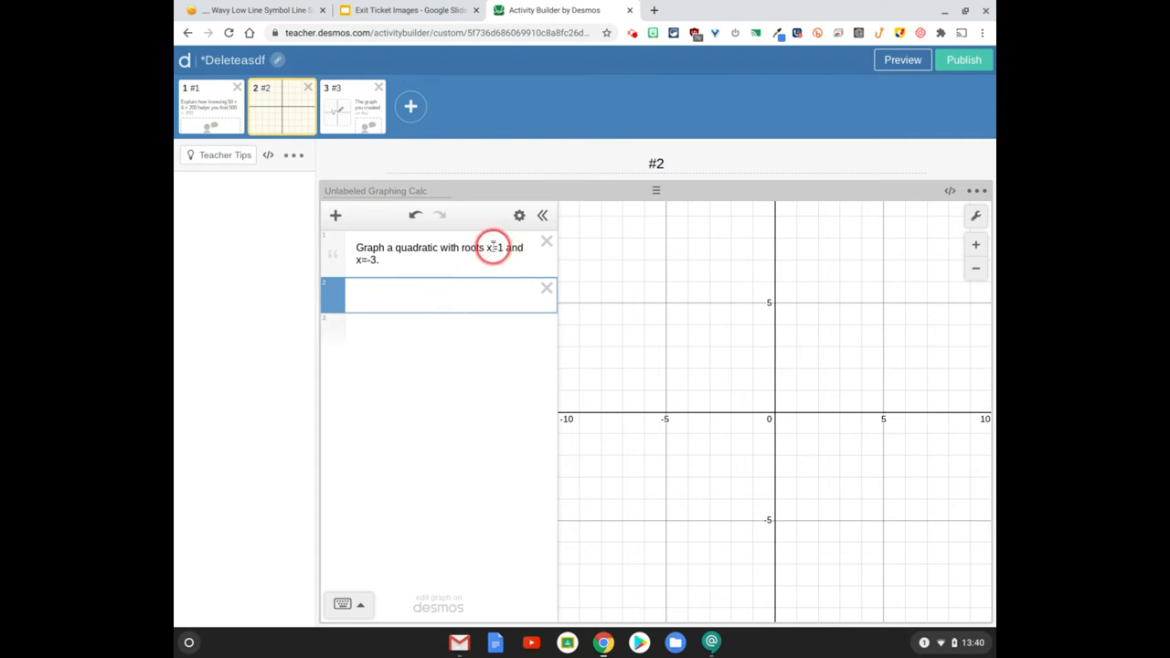
{"action": "mouse_move", "coordinate": [430, 278]}
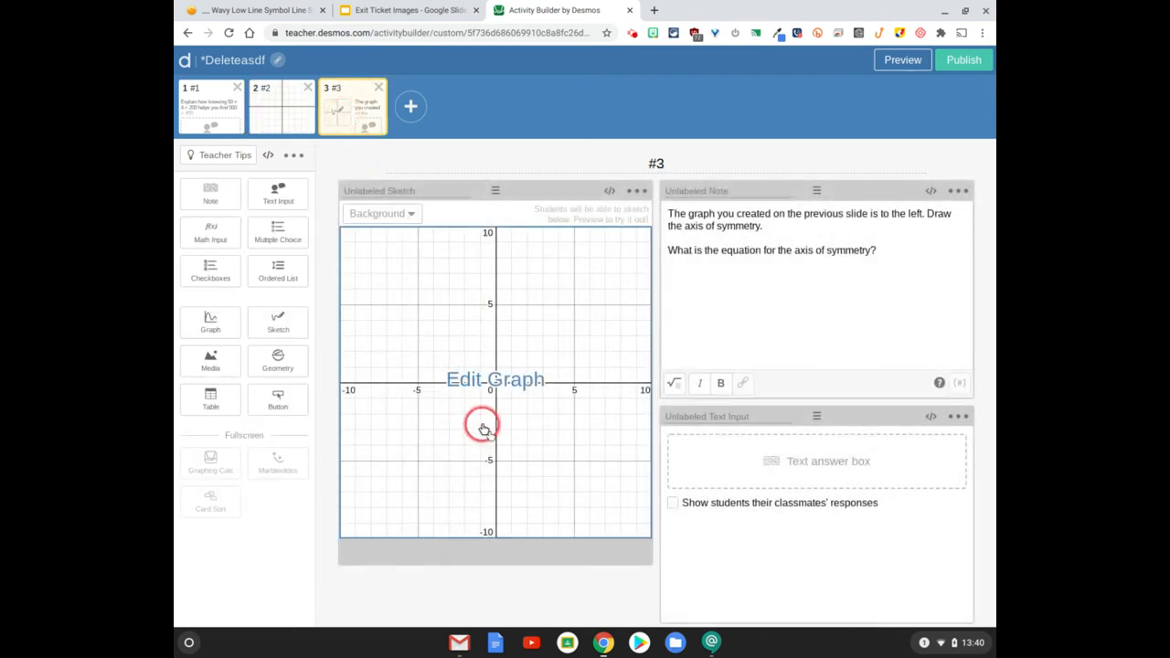
{"action": "mouse_move", "coordinate": [526, 408]}
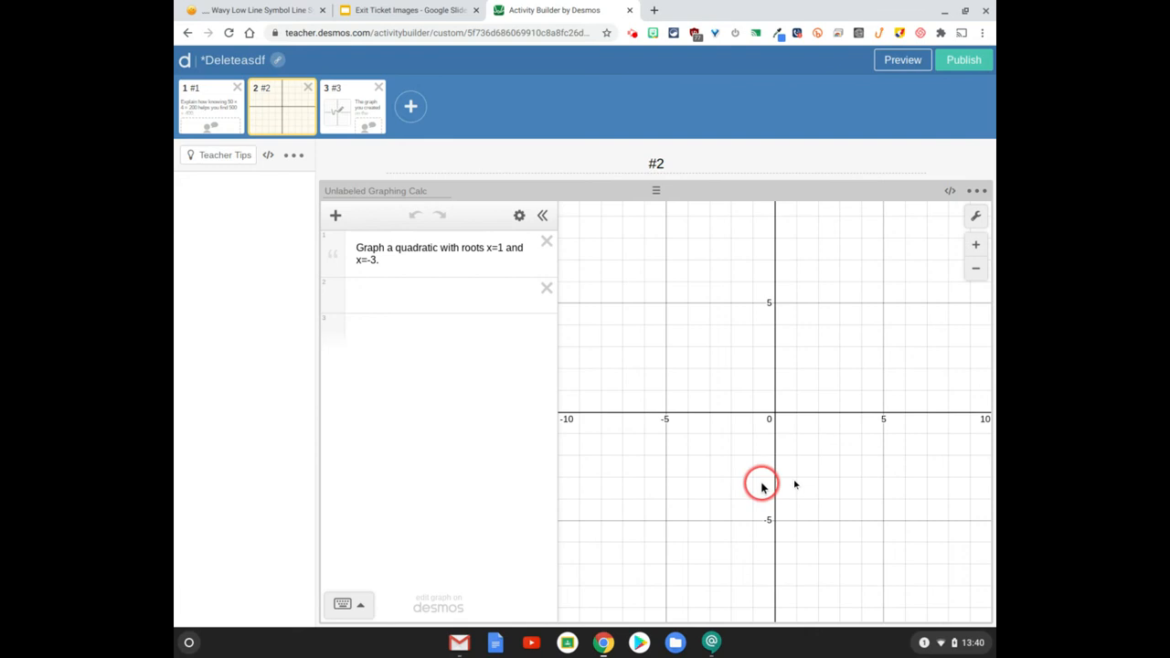
{"action": "left_click", "coordinate": [351, 104]}
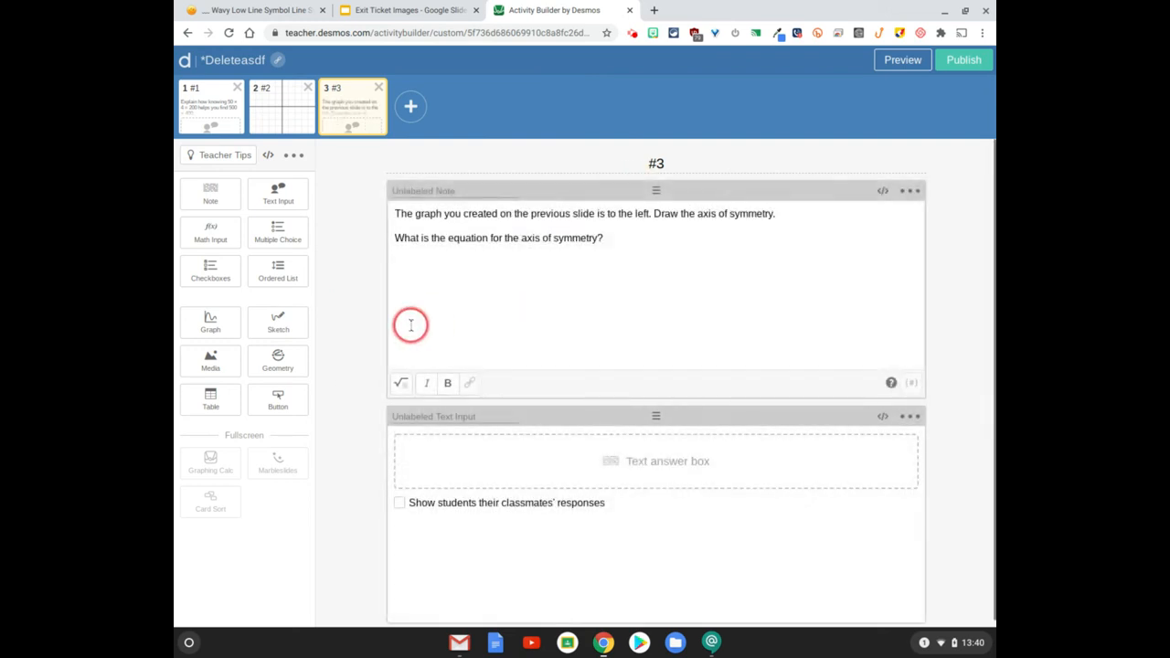
{"action": "left_click", "coordinate": [278, 321]}
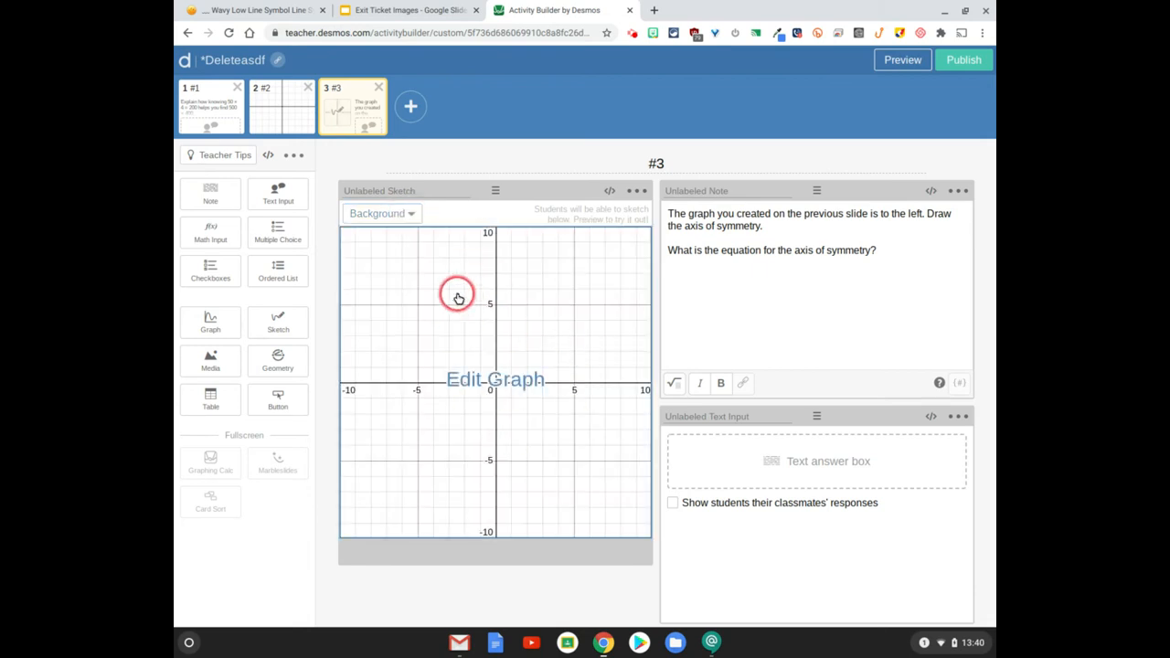
Step: Name the graphing calculator on screen 2 'graph1' and return to screen 3
{"action": "left_click", "coordinate": [282, 106]}
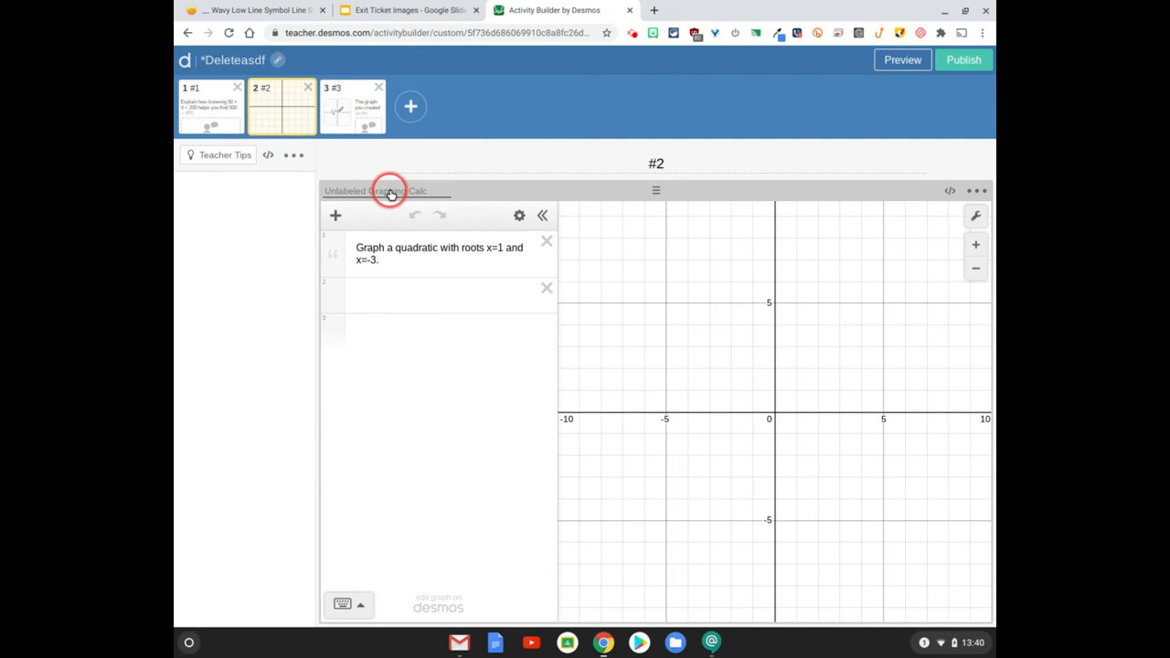
{"action": "type", "text": "graph1"}
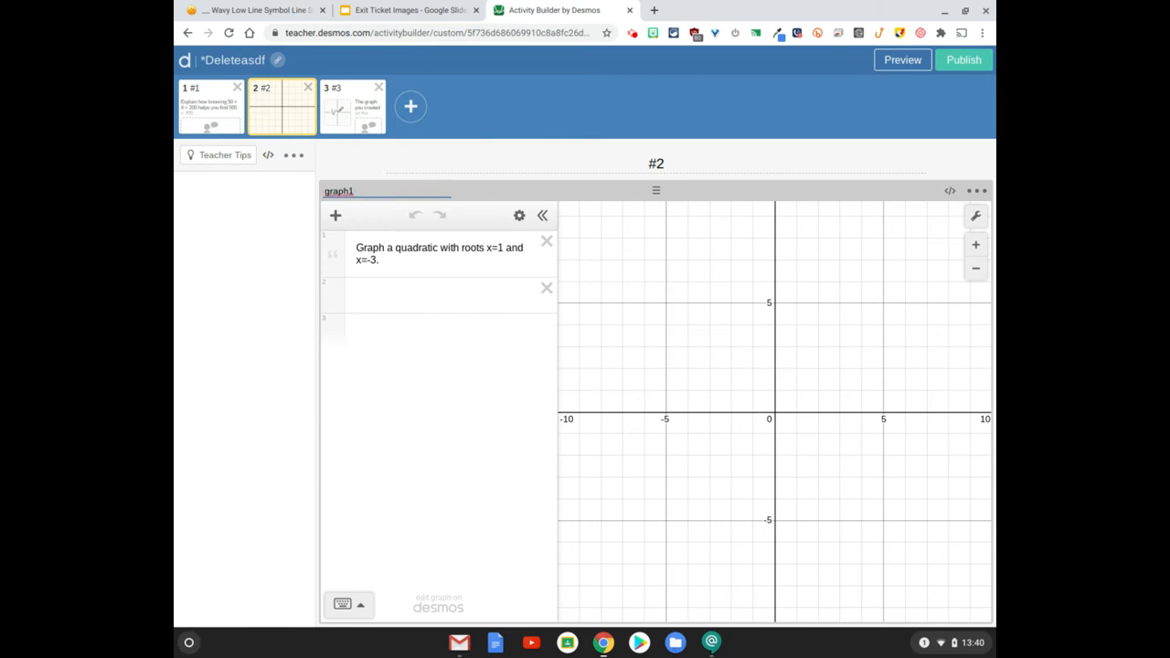
{"action": "left_click", "coordinate": [351, 106]}
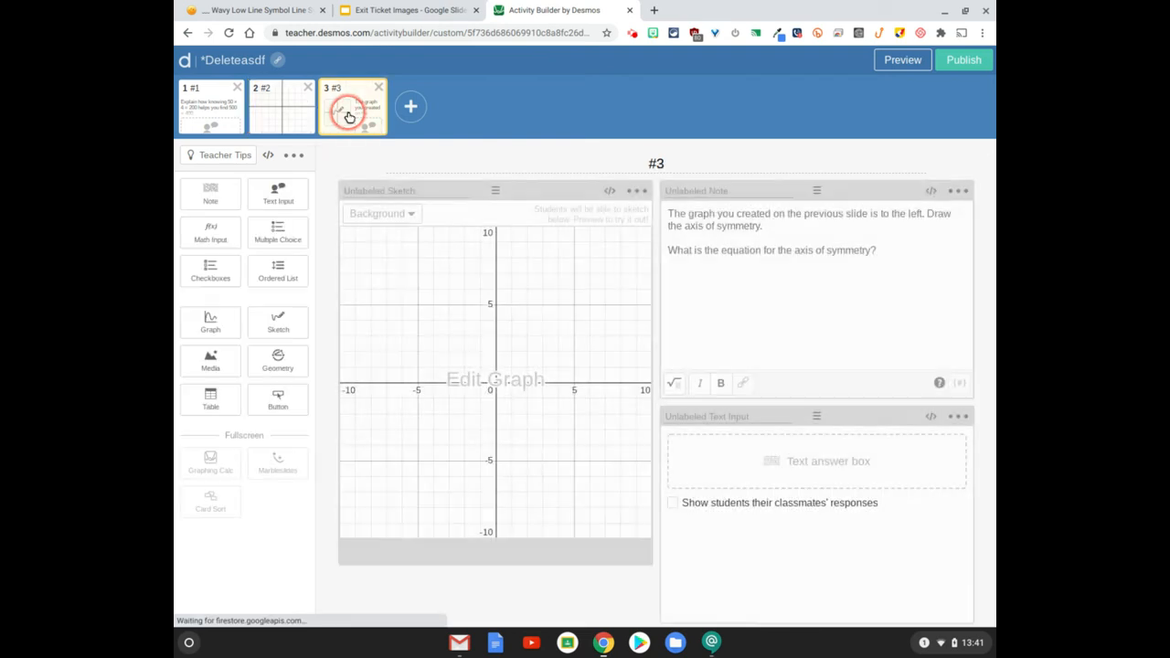
{"action": "mouse_move", "coordinate": [611, 190]}
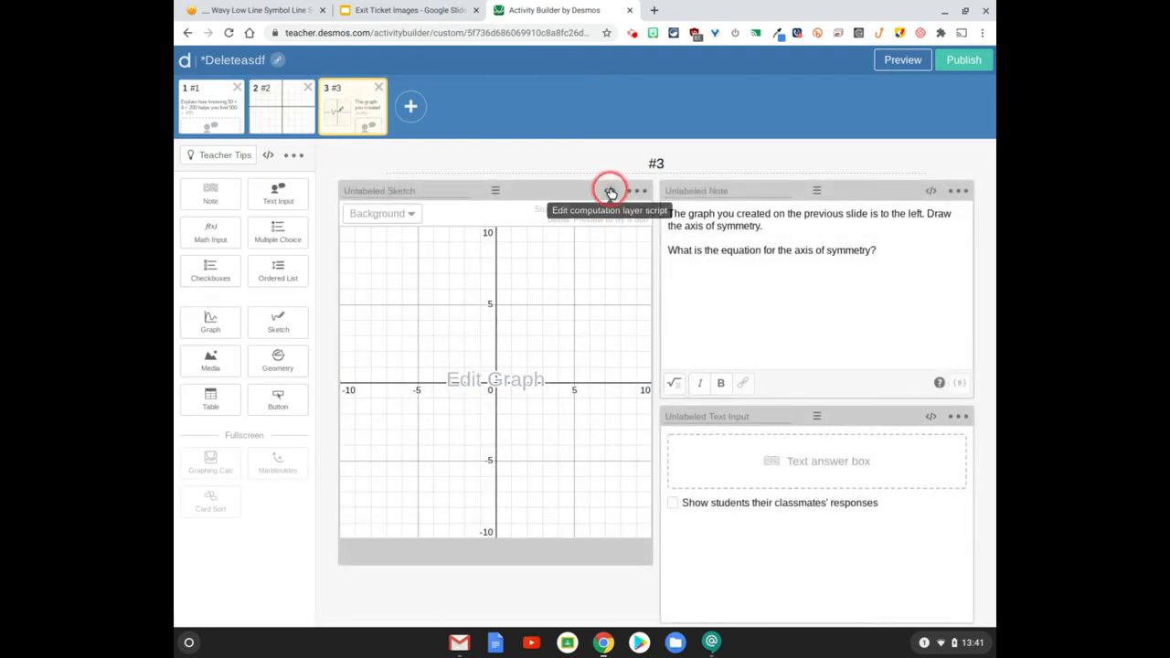
Step: Script the sketch's background as graphLayer(graph1.calculatorState)
{"action": "left_click", "coordinate": [611, 190]}
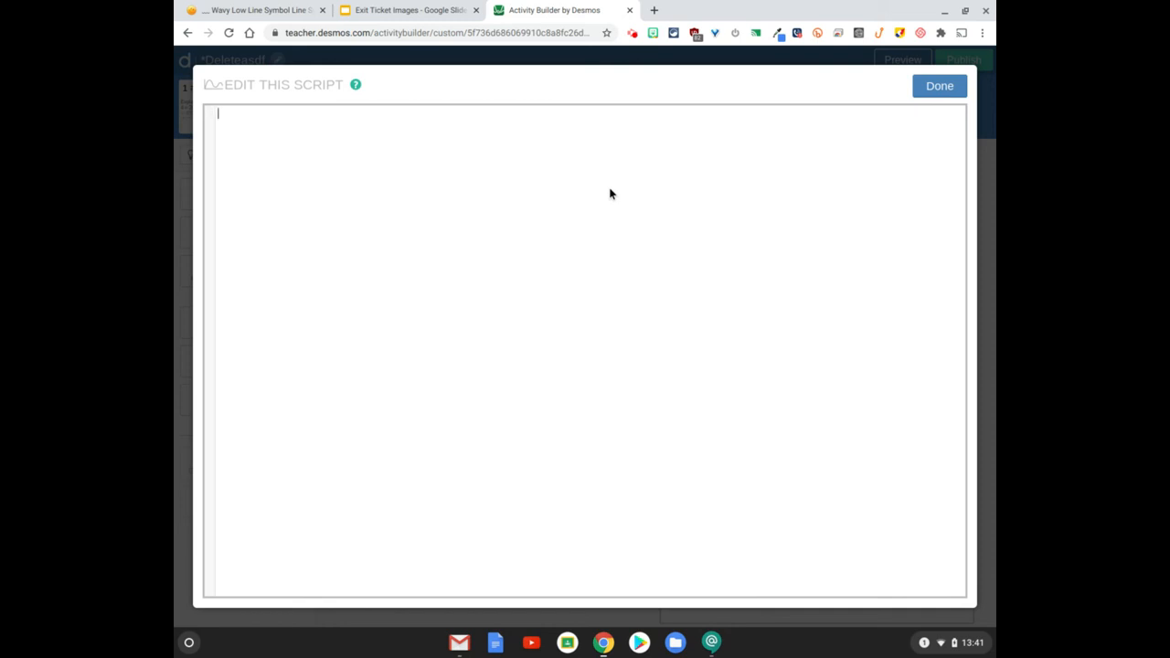
{"action": "type", "text": "bac"}
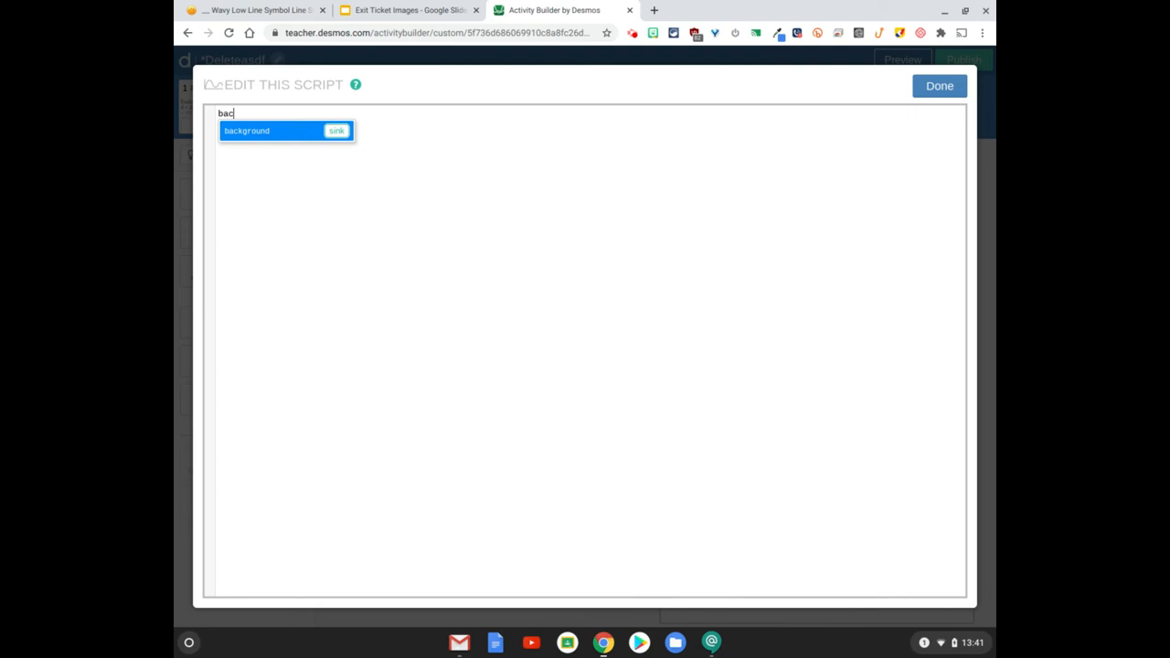
{"action": "left_click", "coordinate": [247, 130]}
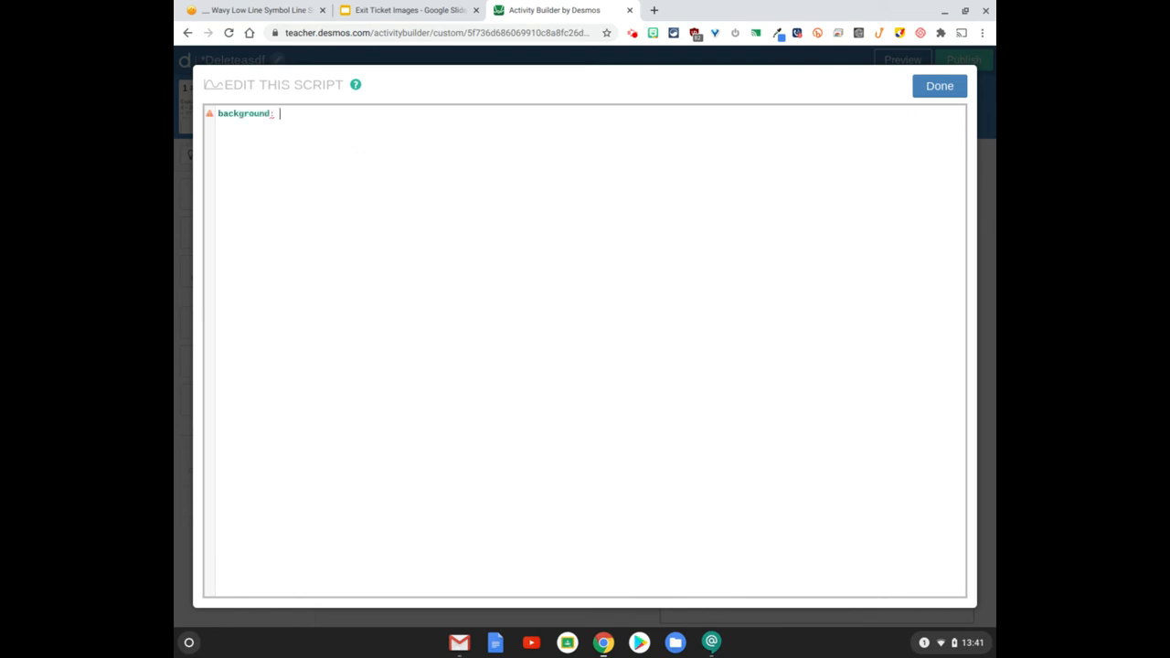
{"action": "type", "text": "graphLayer"}
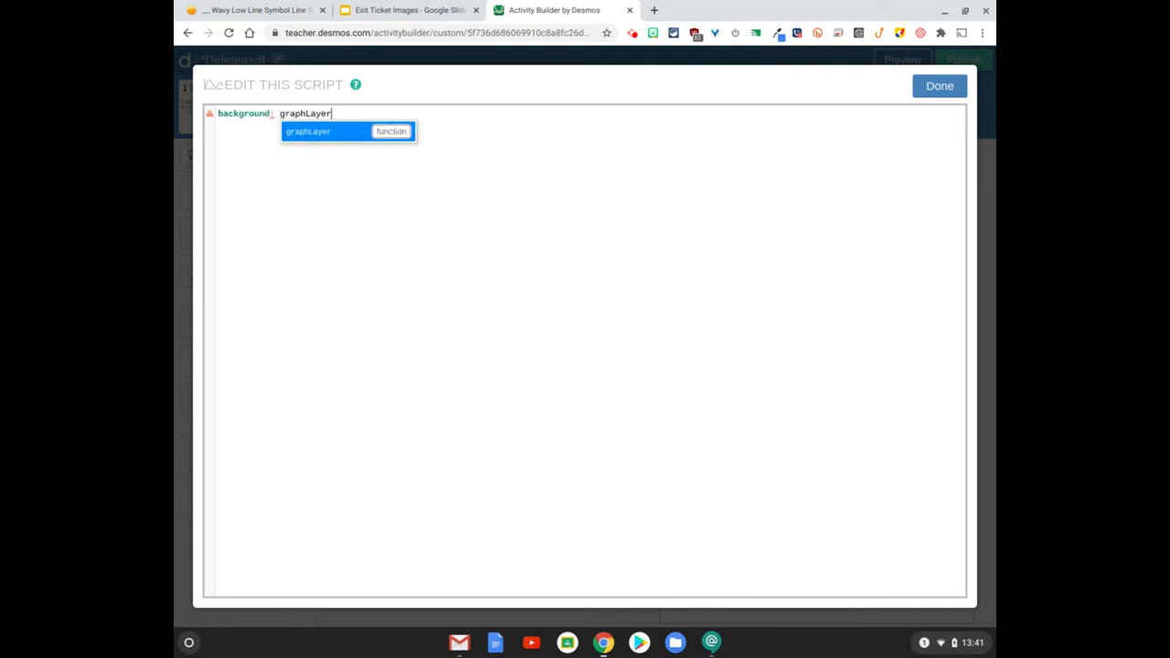
{"action": "type", "text": "(graph1.ca"}
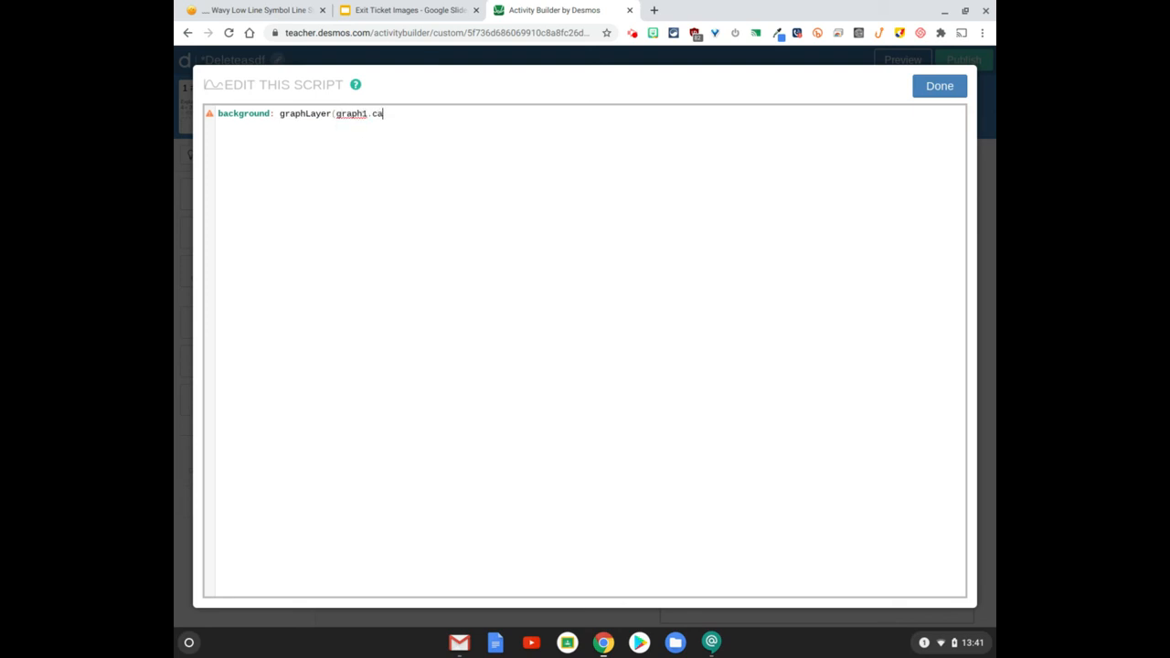
{"action": "type", "text": "lculatorS"}
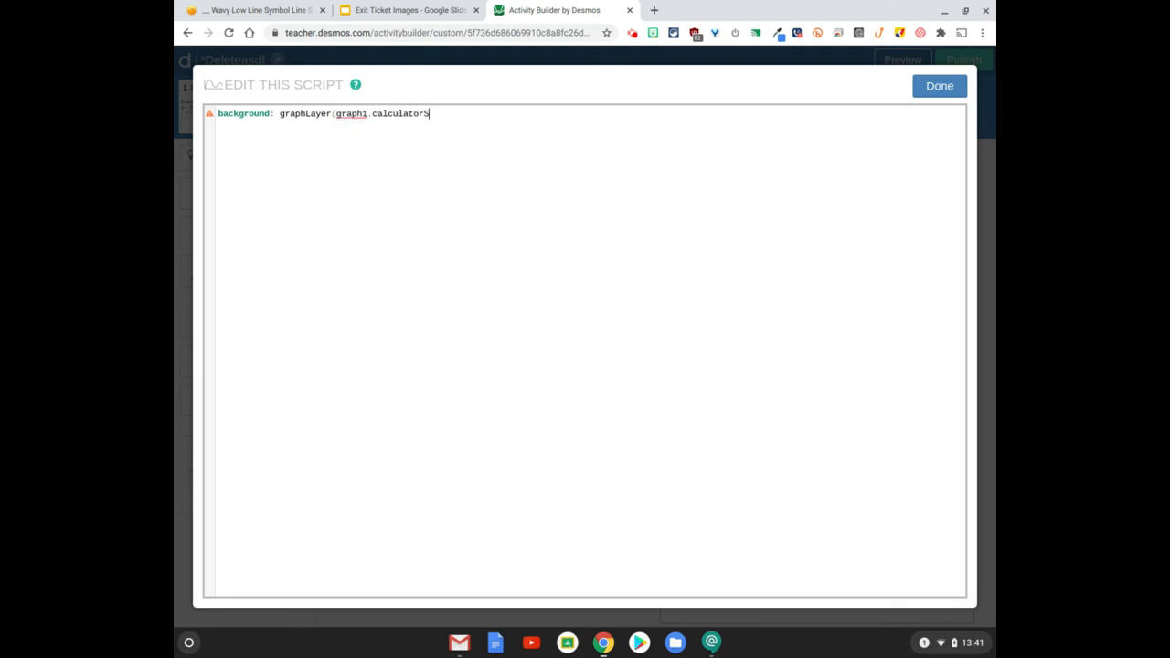
{"action": "type", "text": "tate)"}
{"action": "left_click", "coordinate": [591, 135]}
{"action": "type", "text": "bounds:"}
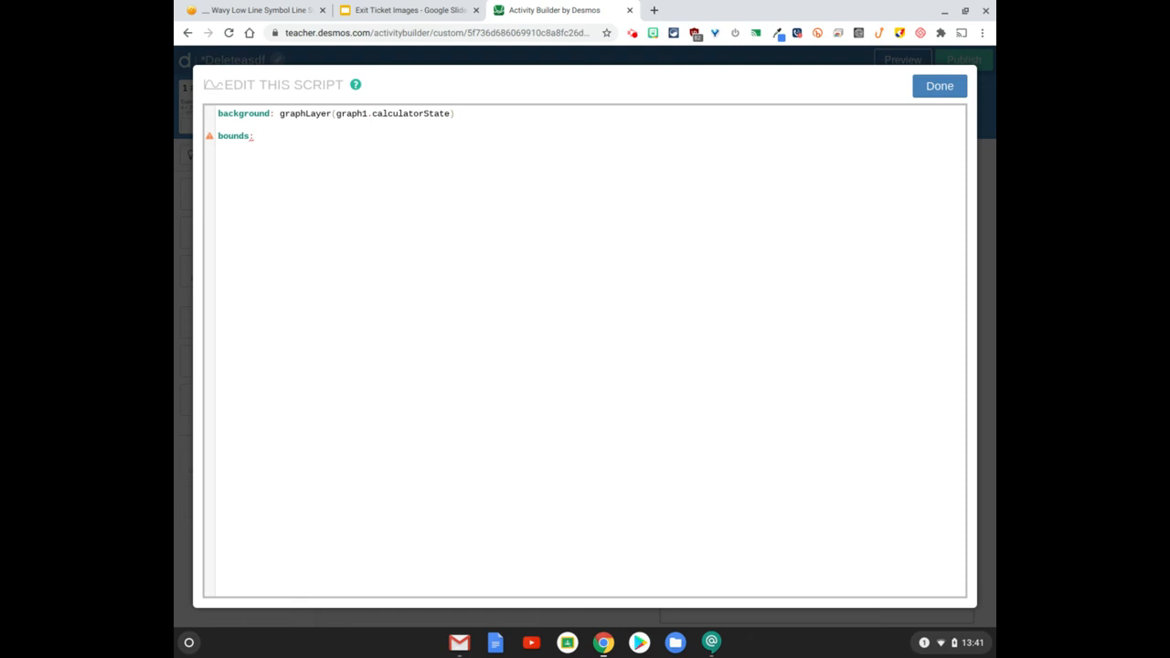
Step: Set the sketch's bounds to graph1.bounds and finish the script
{"action": "type", "text": "graph1"}
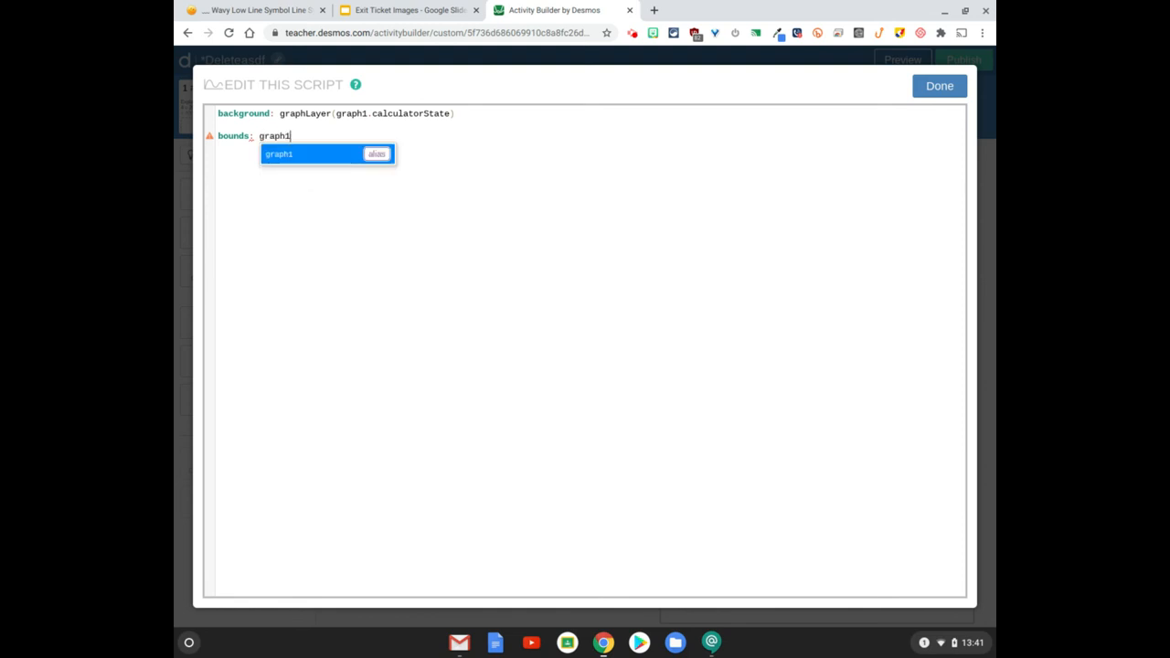
{"action": "type", "text": ".bounds"}
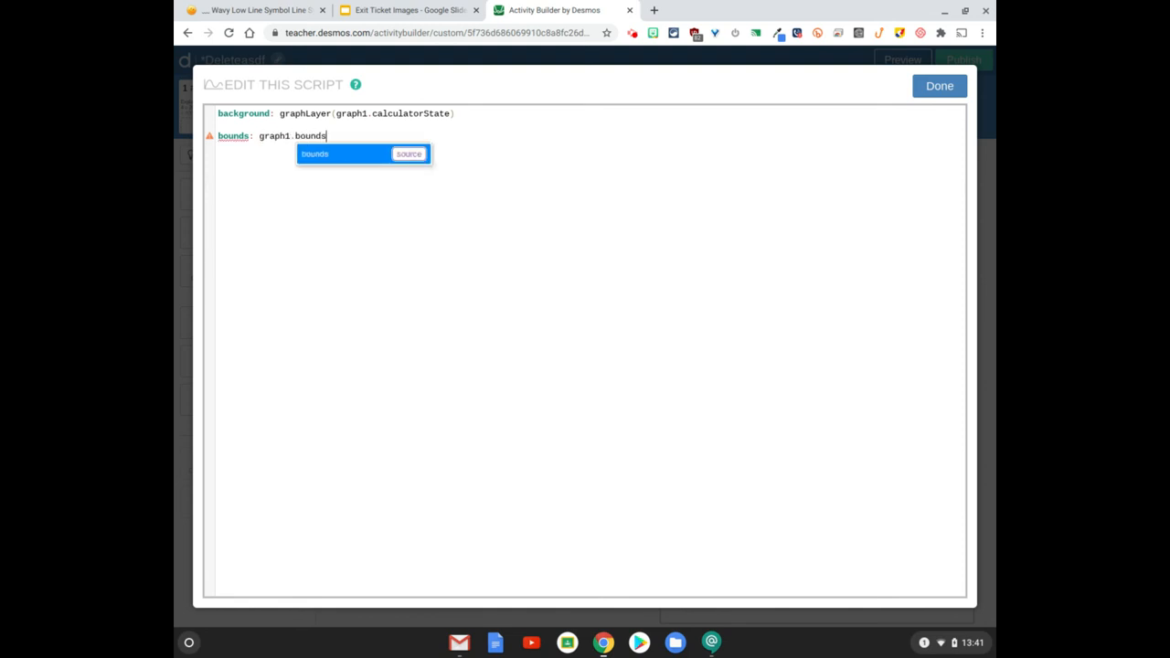
{"action": "left_click", "coordinate": [940, 86]}
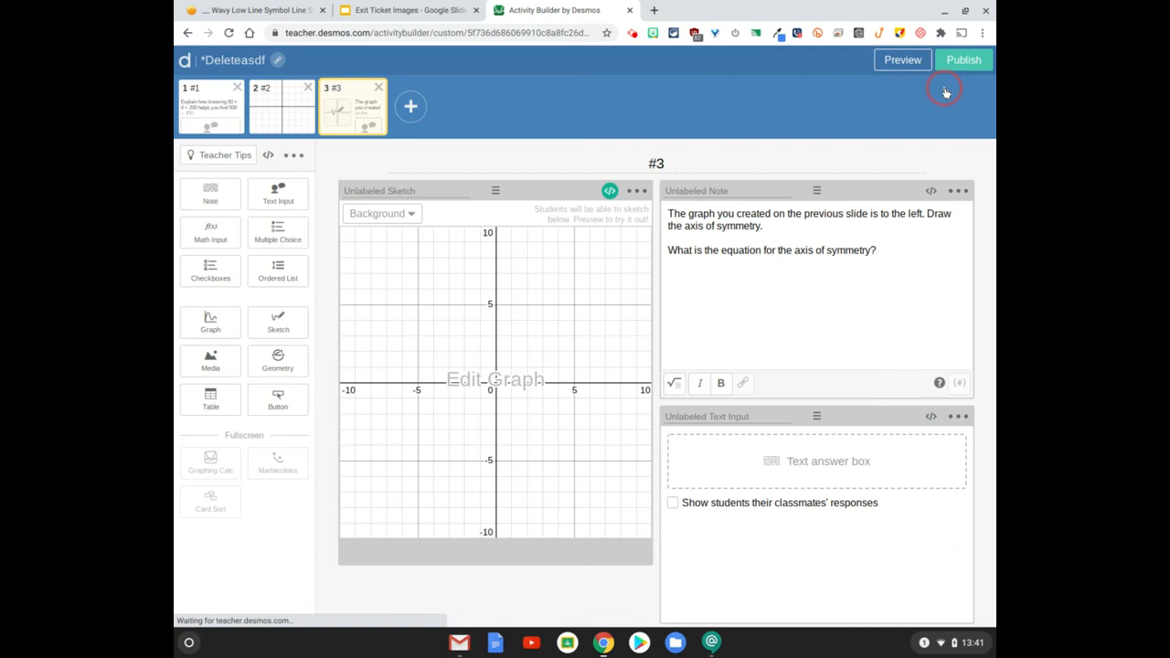
Step: In the student preview, graph (x-1)(x+3) on screen 2 and colour the parabola blue
{"action": "left_click", "coordinate": [903, 58]}
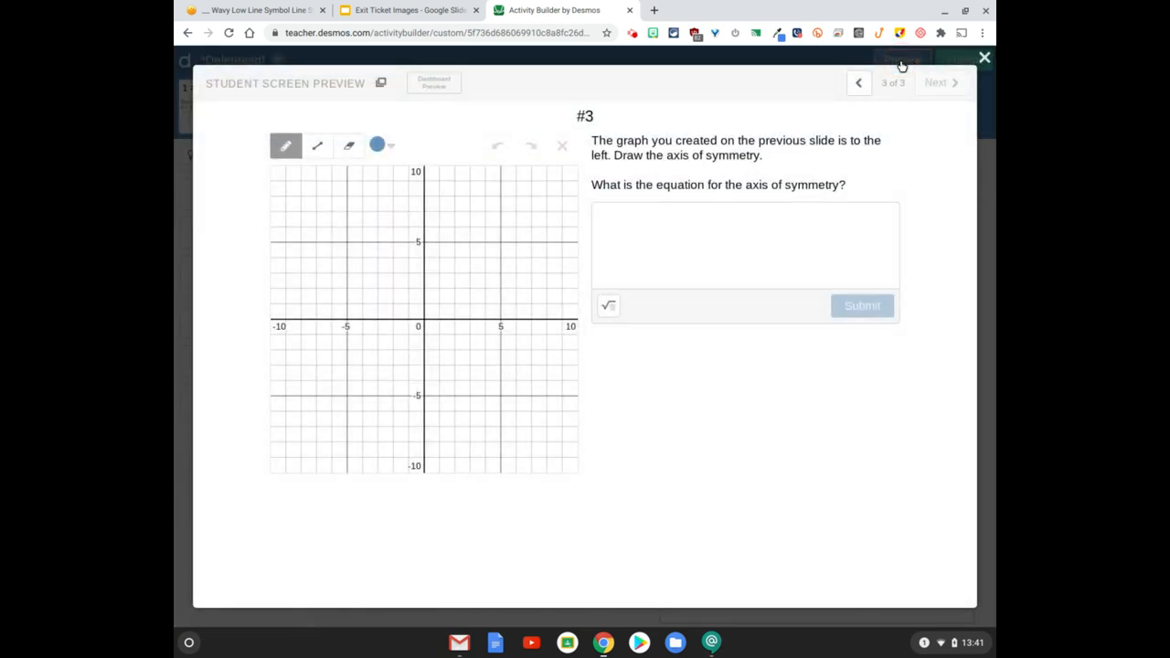
{"action": "left_click", "coordinate": [860, 82]}
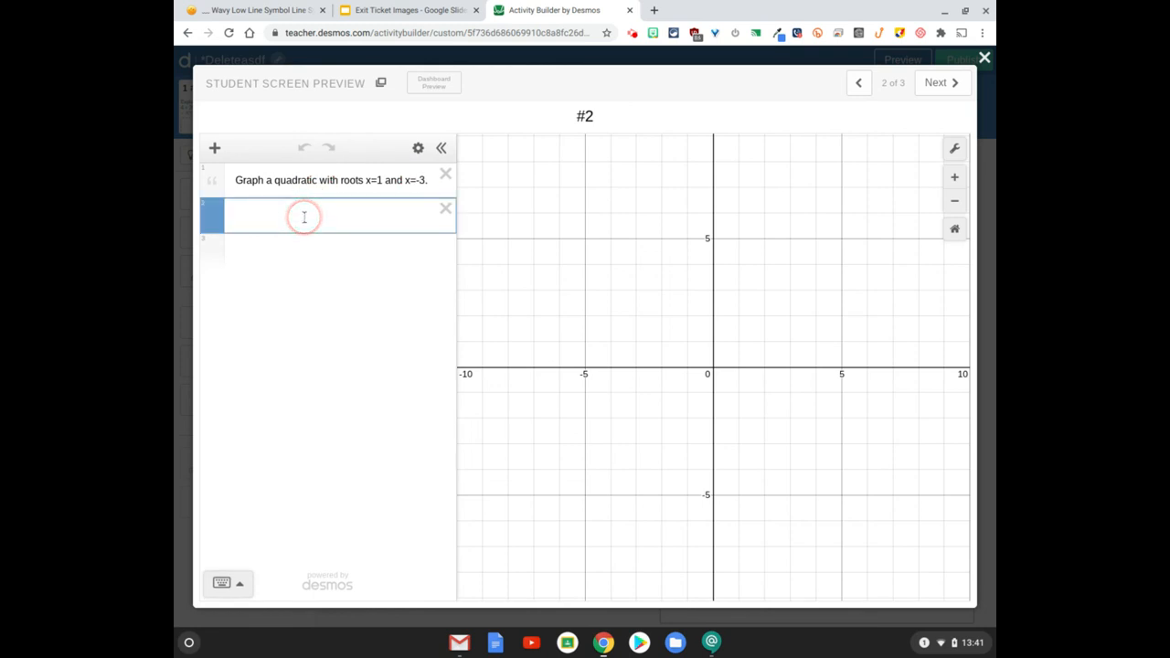
{"action": "type", "text": "(x"}
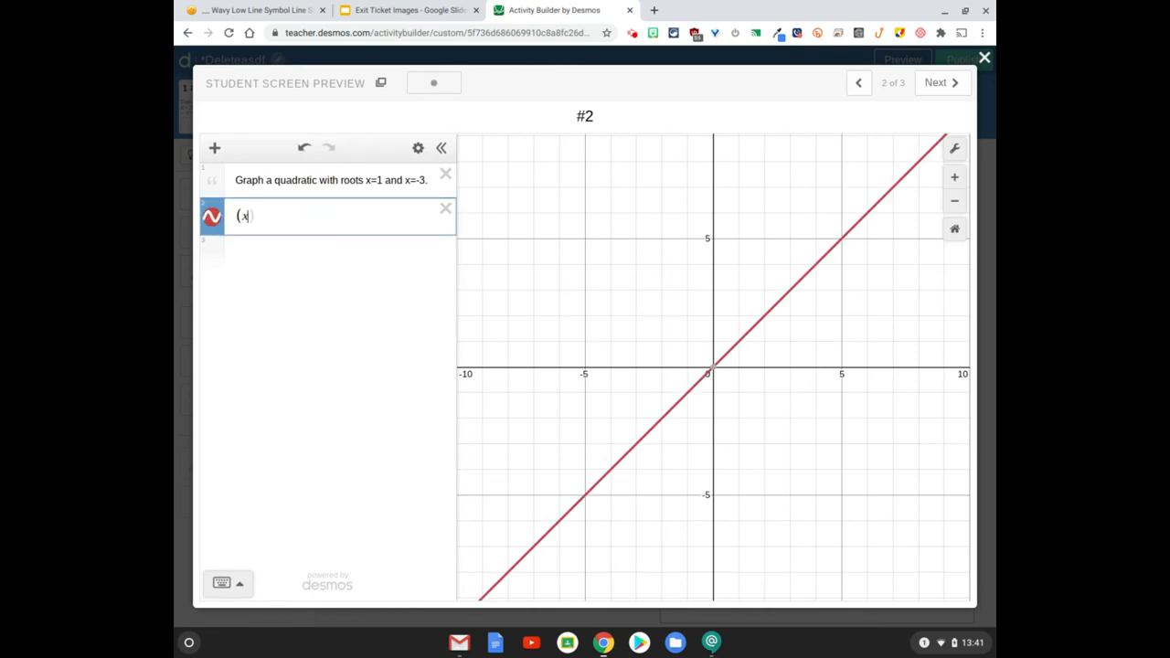
{"action": "type", "text": "-"}
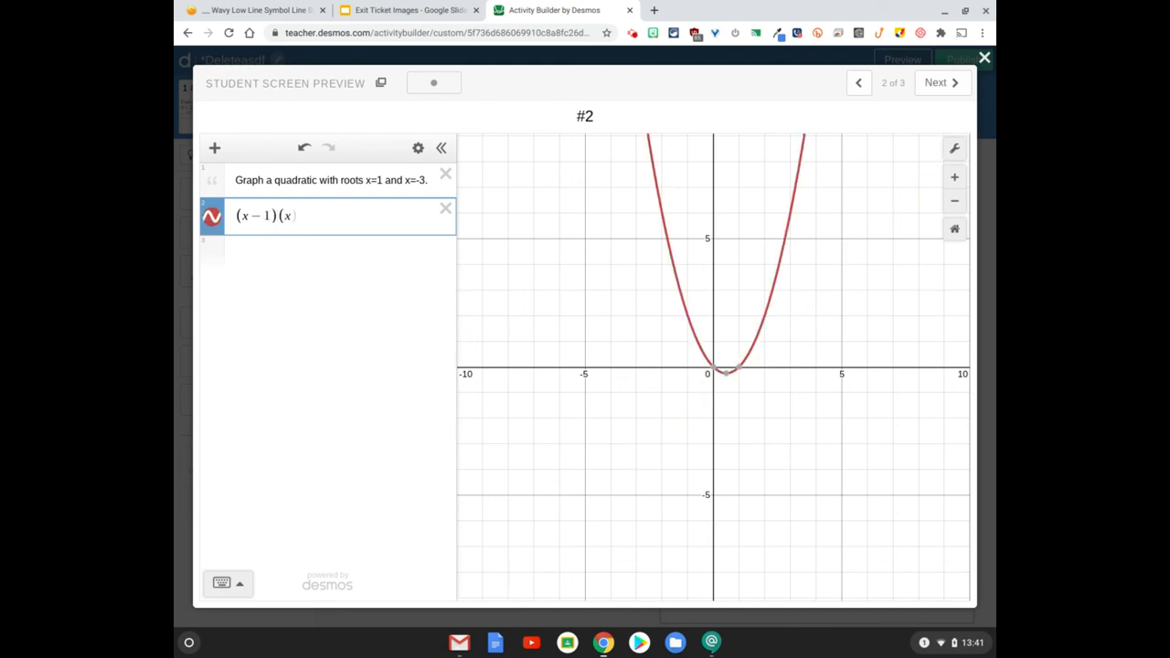
{"action": "type", "text": "+3)"}
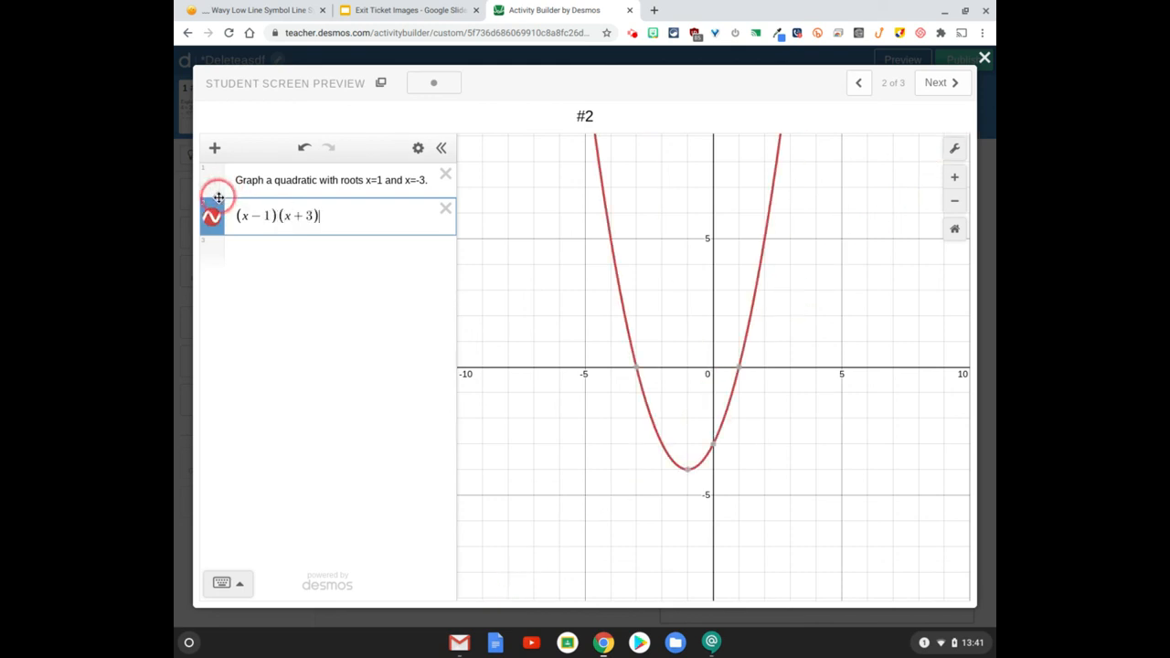
{"action": "left_click", "coordinate": [213, 216]}
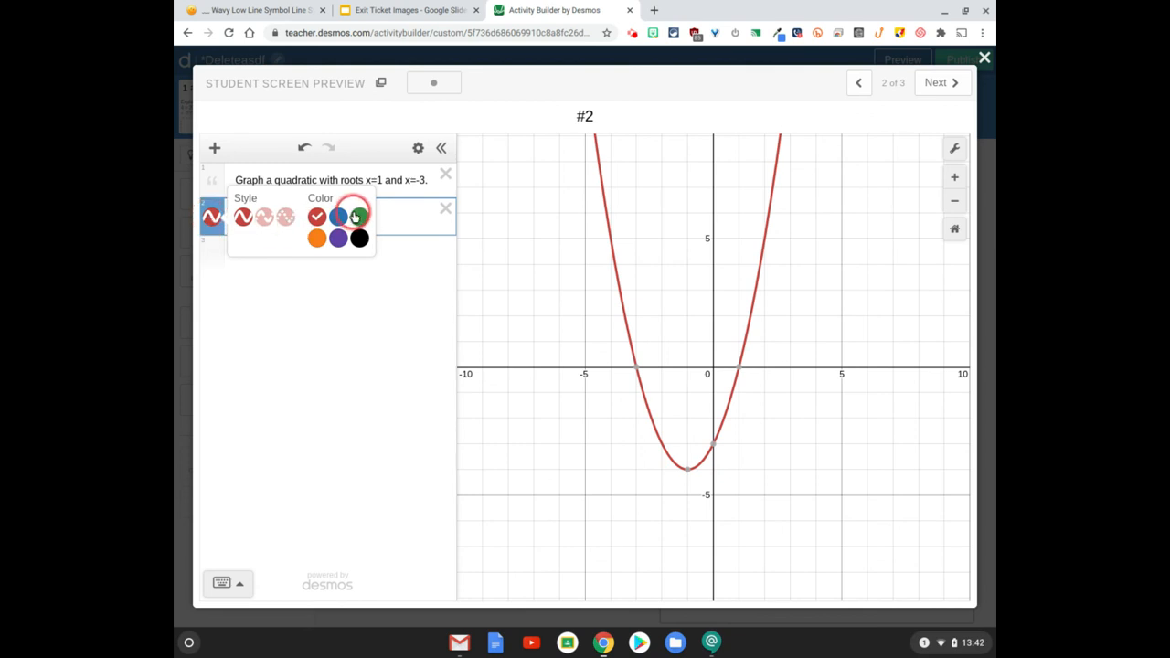
{"action": "left_click", "coordinate": [336, 216]}
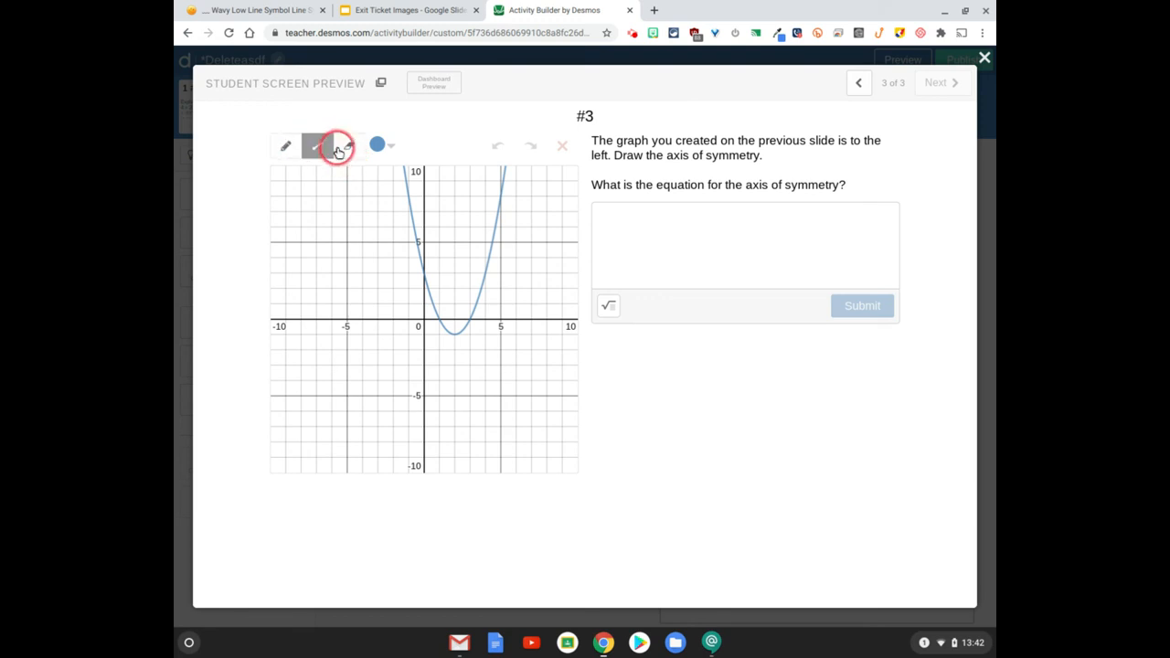
Step: Draw a vertical line through the parabola's vertex on screen 3's sketch and start the answer
{"action": "left_click", "coordinate": [318, 147]}
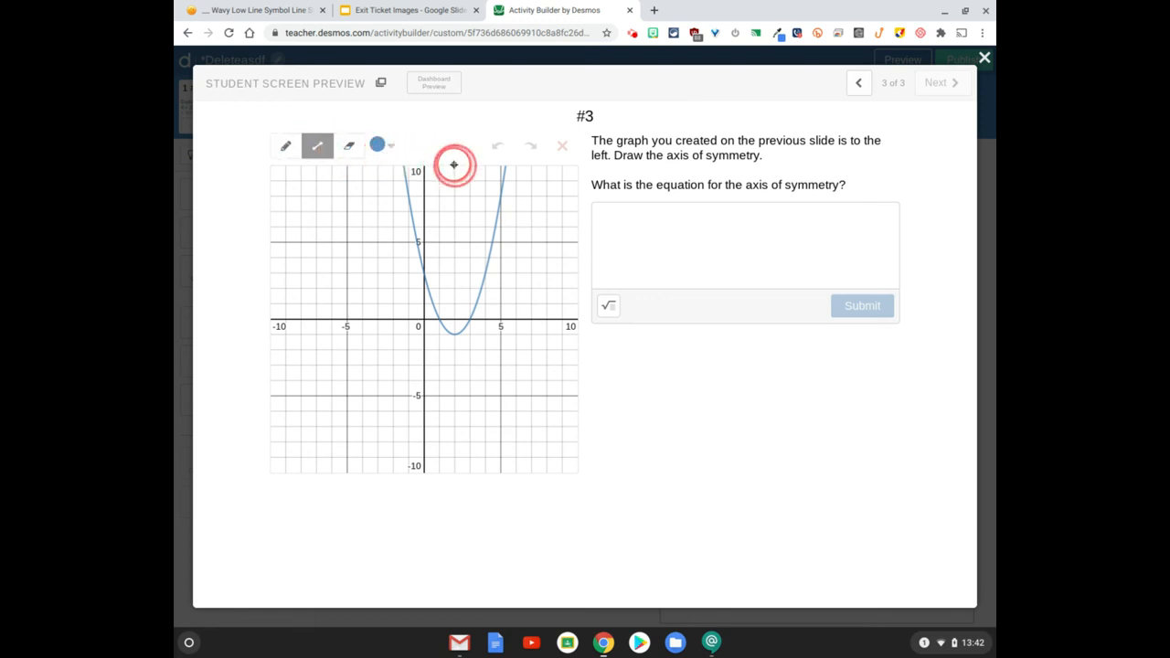
{"action": "left_click_drag", "start_coordinate": [453, 165], "coordinate": [454, 459]}
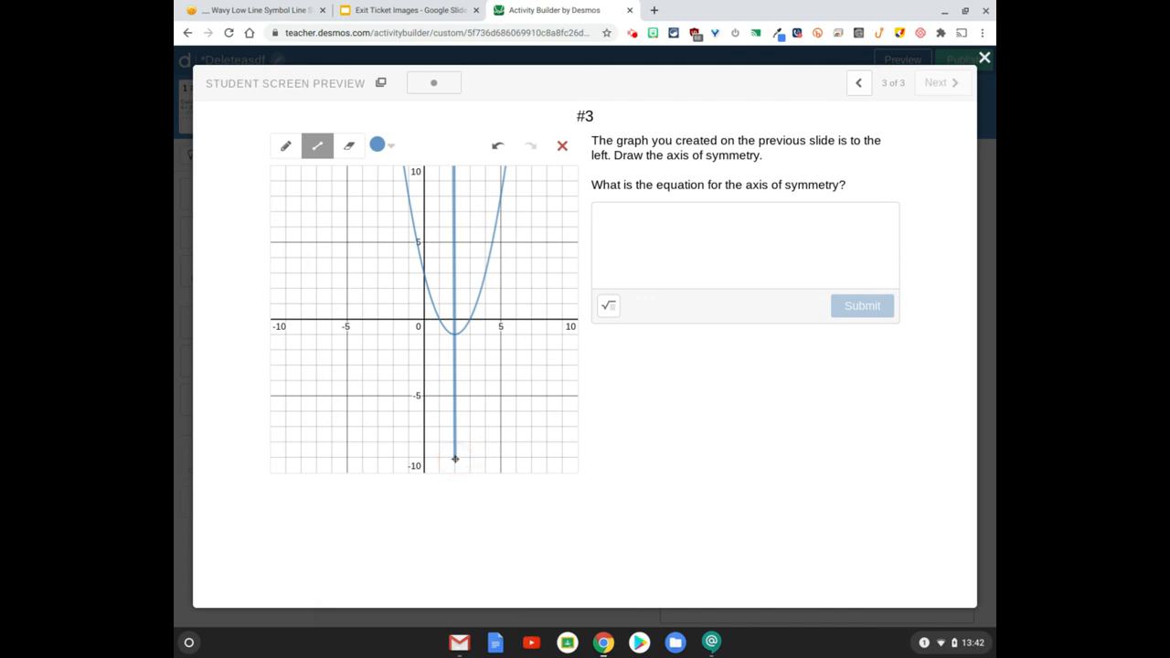
{"action": "left_click", "coordinate": [783, 218]}
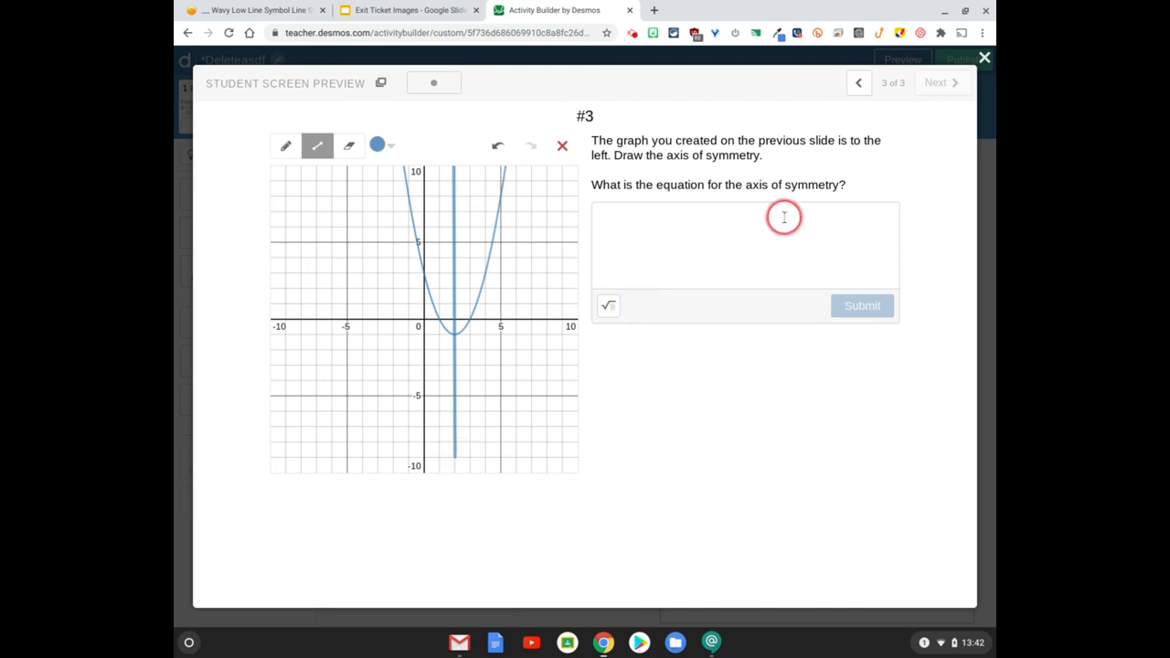